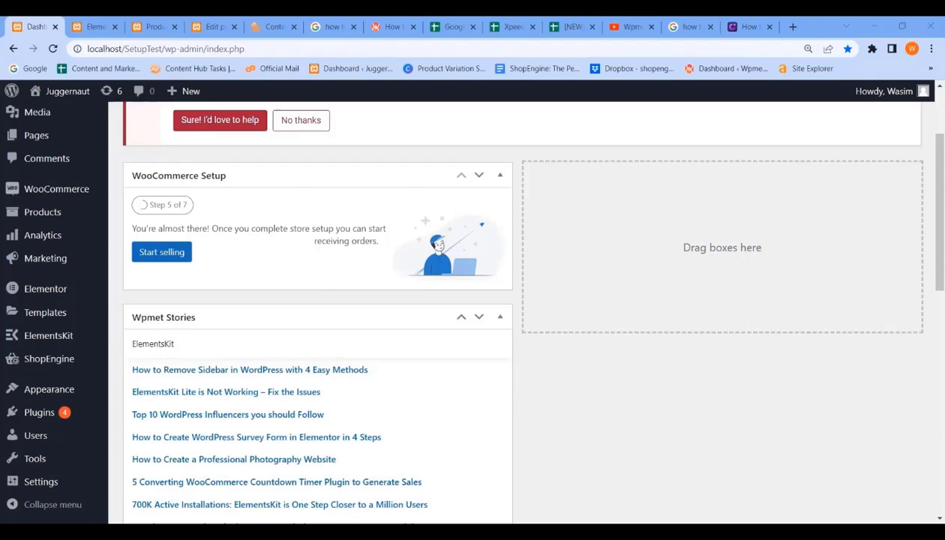
mouse_move(49, 359)
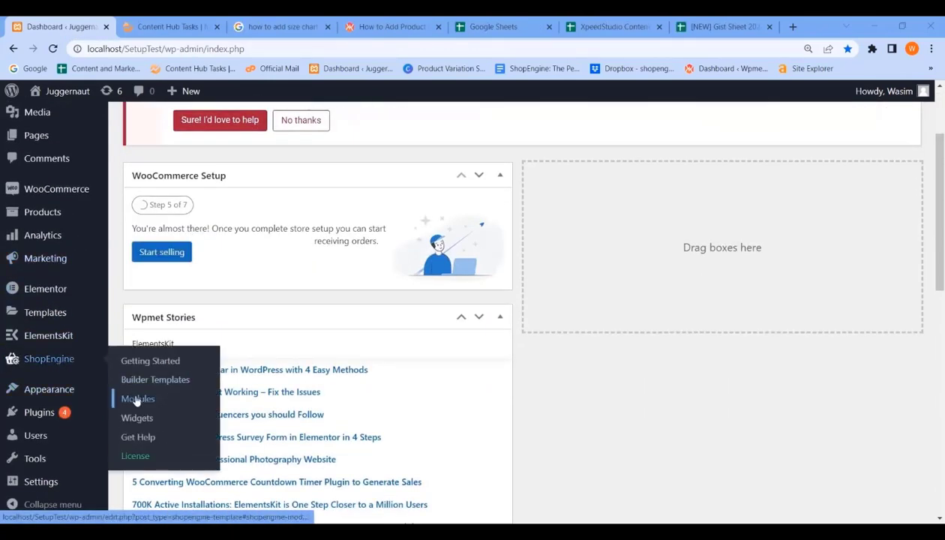
Open ShopEngine's Modules list, where Product Size Charts appears enabled.
click(137, 399)
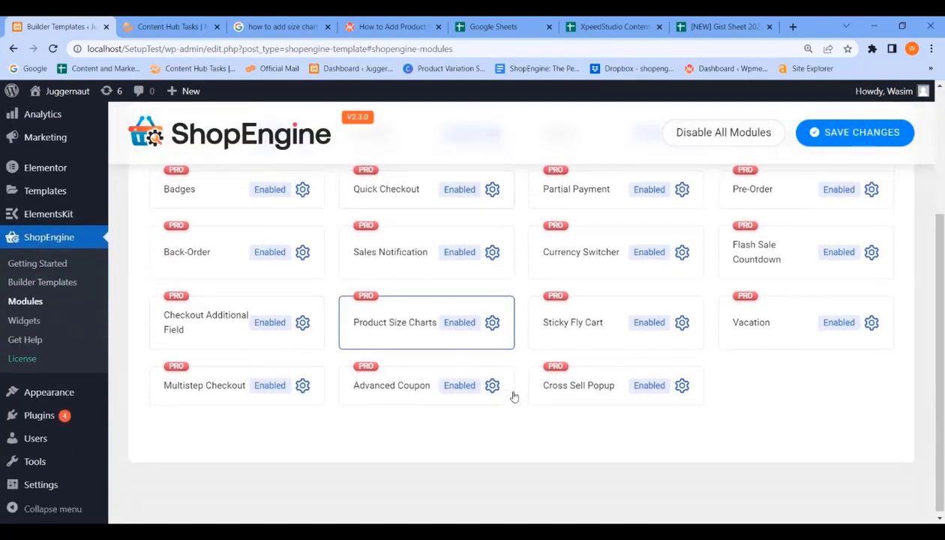
Add a 'T-shirt' size chart using the T-shirt chart image for the Clothing category, and save.
click(492, 322)
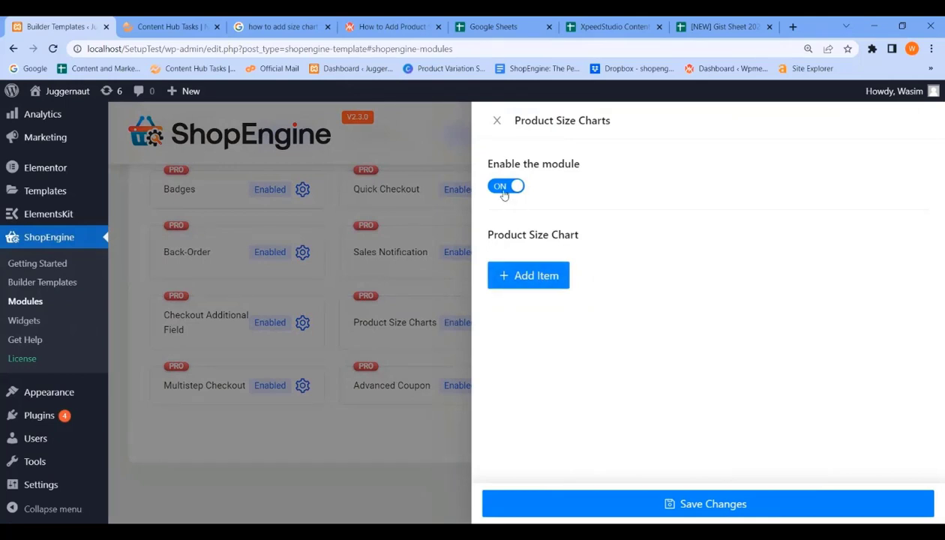
click(528, 276)
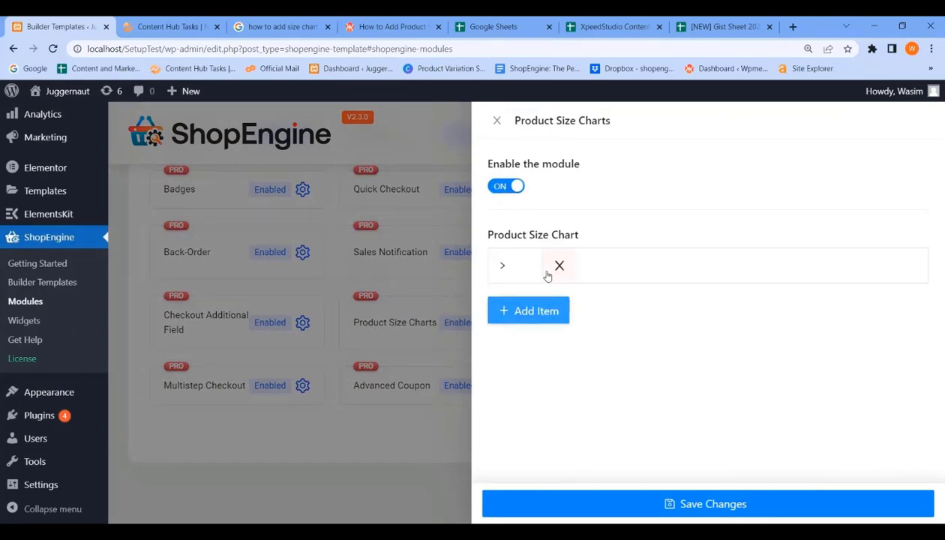
click(502, 265)
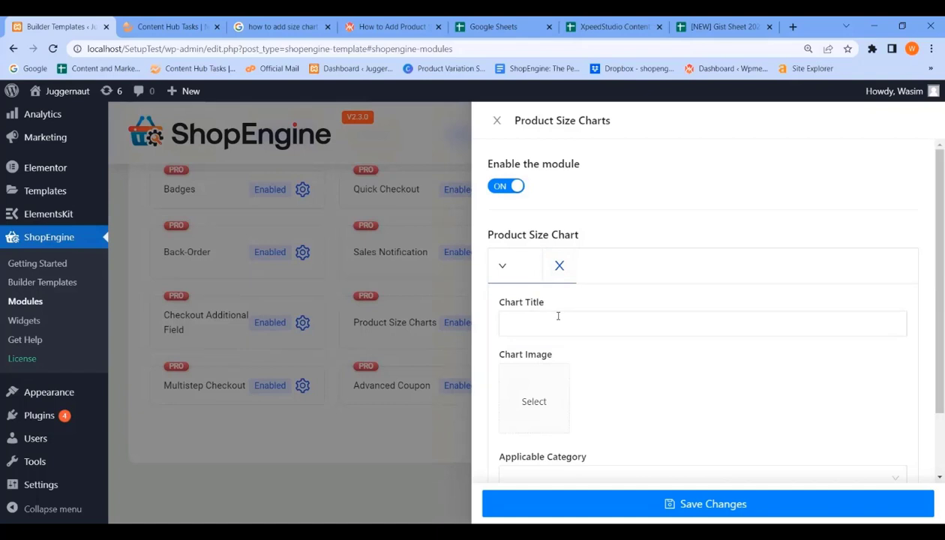
text(T-shirt)
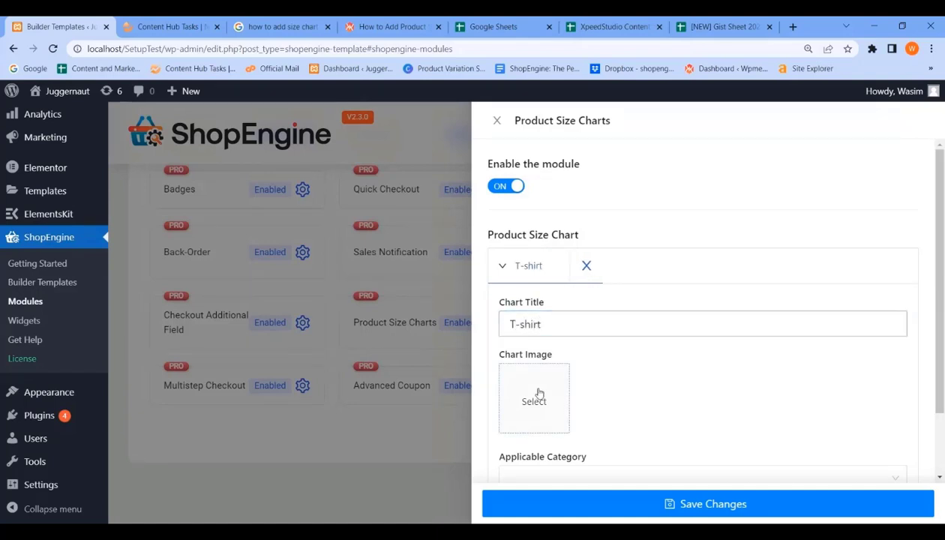
click(533, 400)
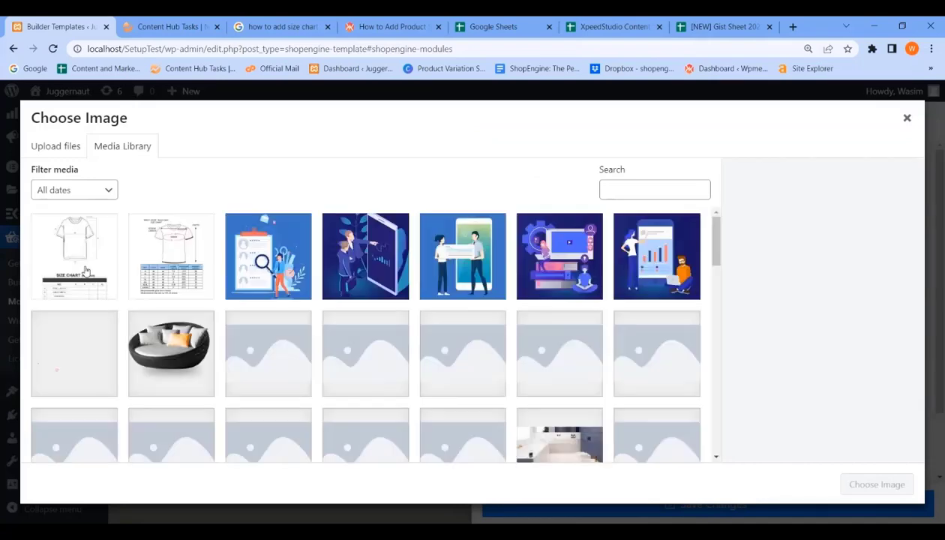
click(73, 256)
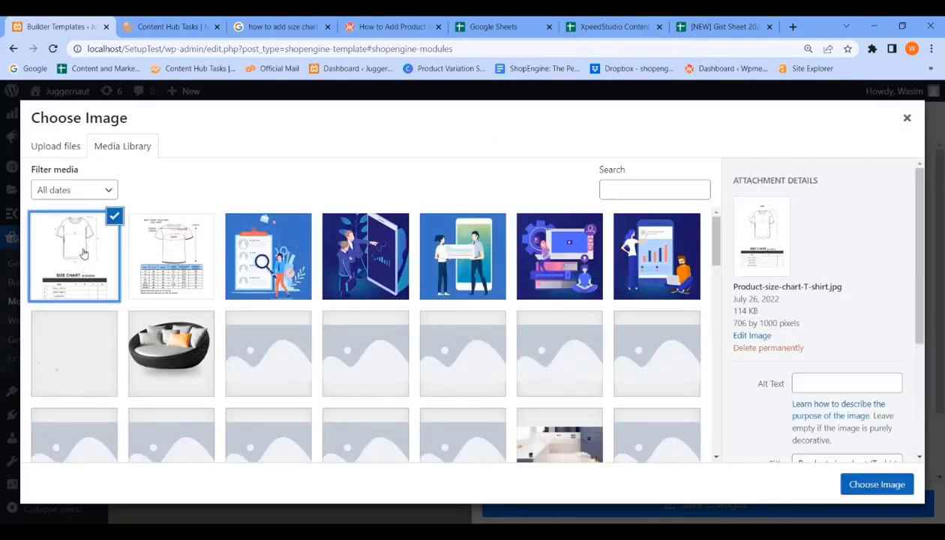
click(876, 484)
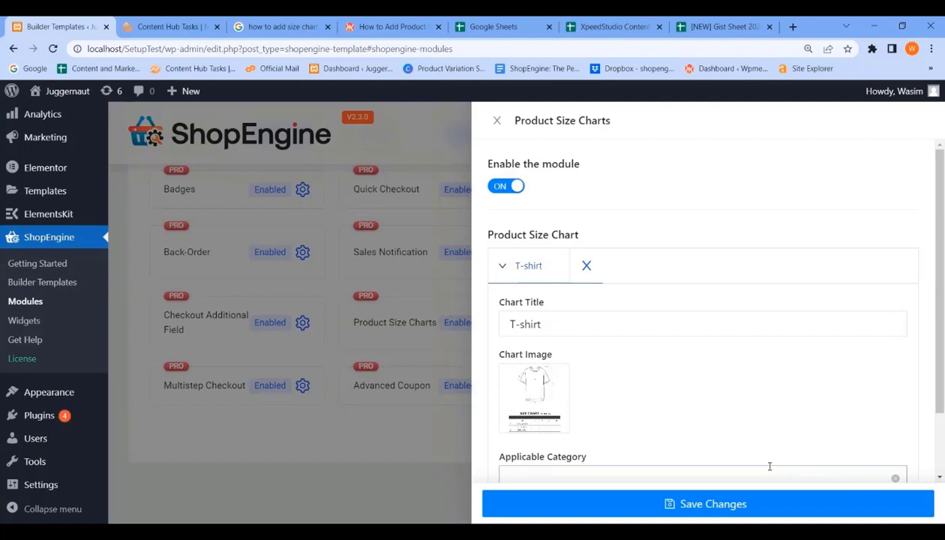
scroll(down, 3)
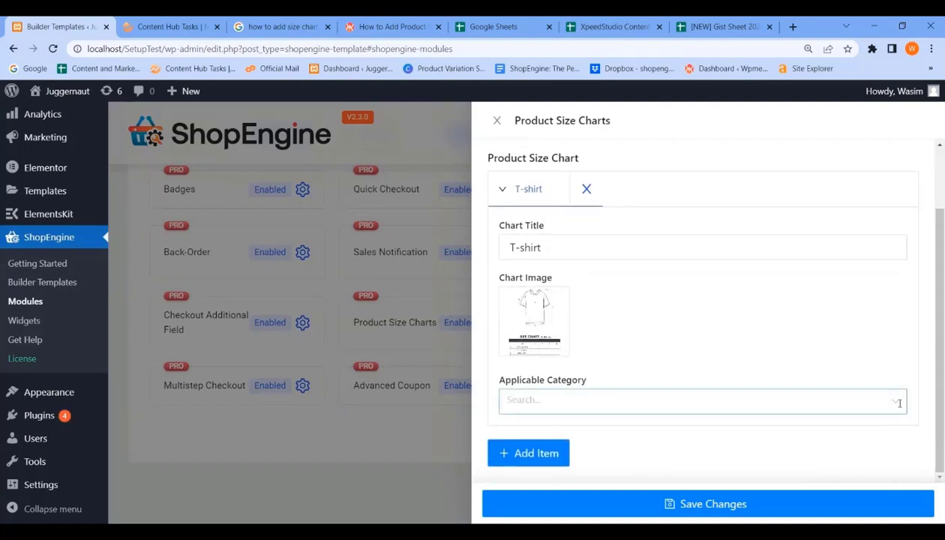
click(702, 399)
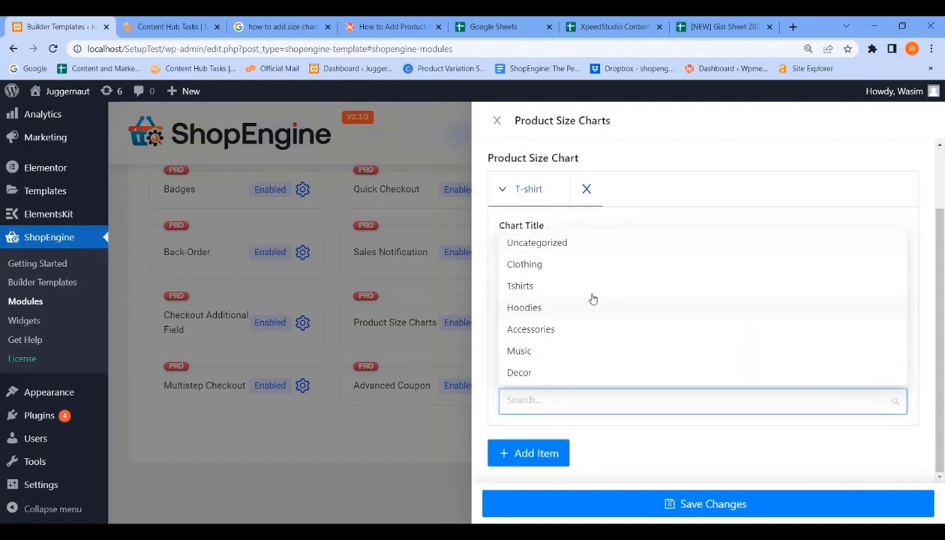
click(525, 264)
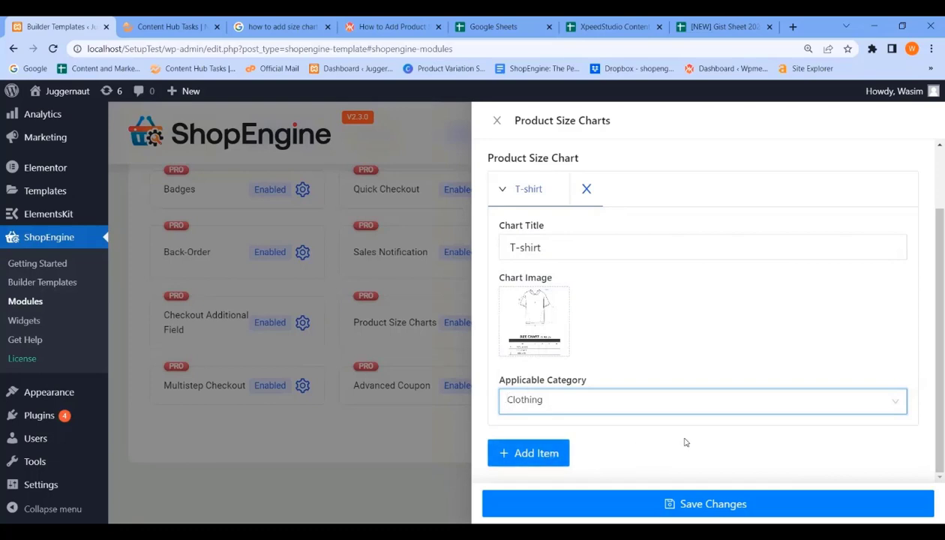
click(704, 503)
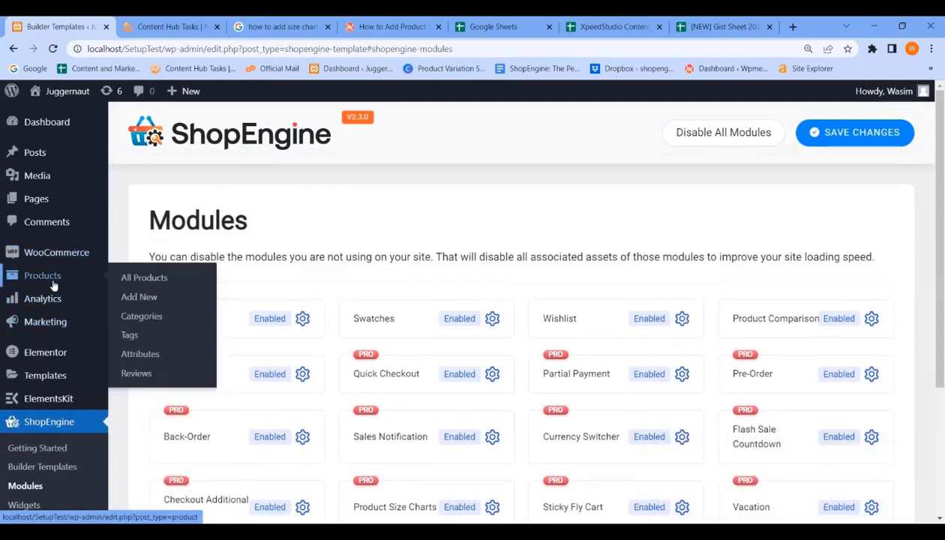
Open All Products in a new tab and go to Beanie with Logo's edit page.
right_click(144, 277)
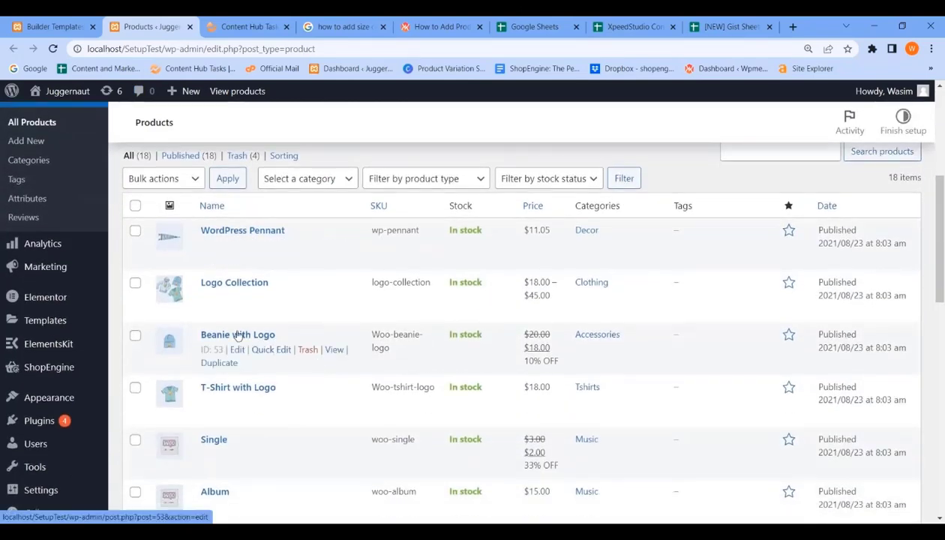
click(238, 334)
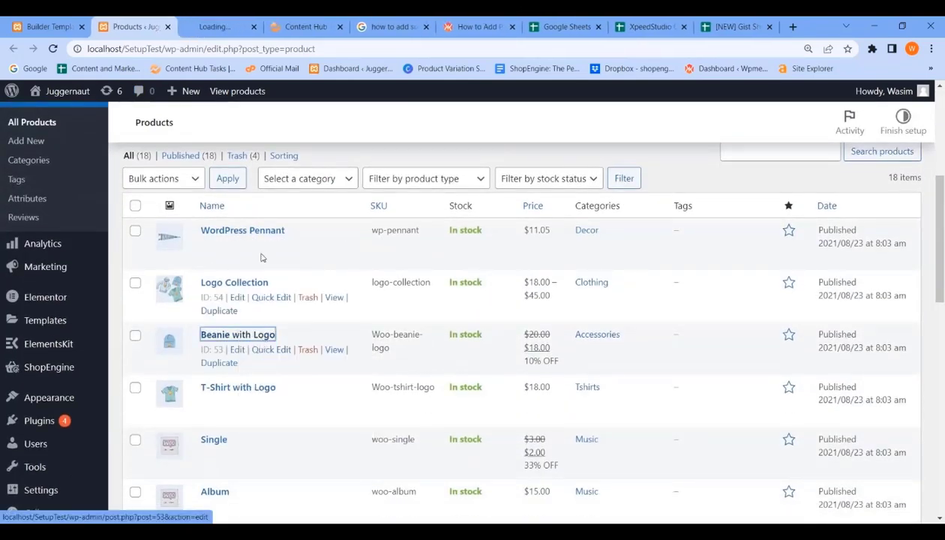
click(237, 349)
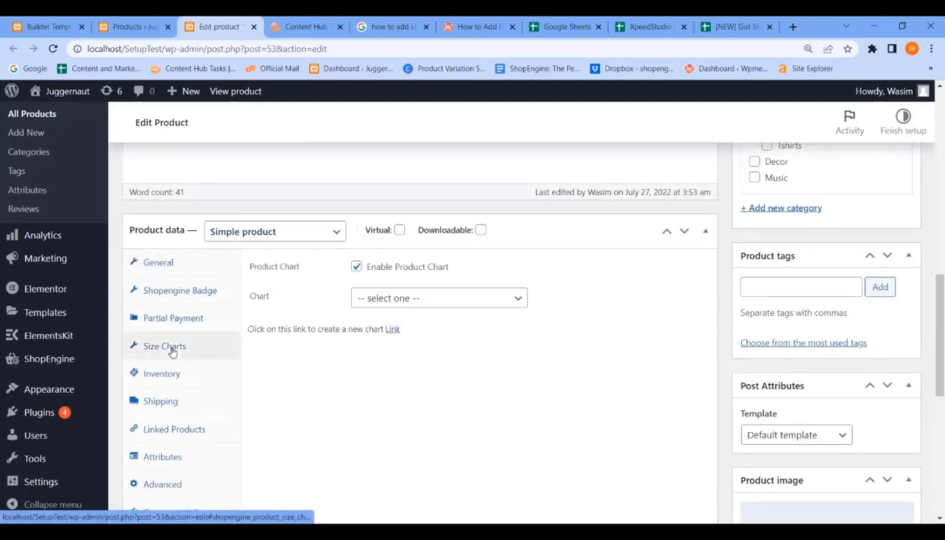
Select the T-shirt chart in Beanie with Logo's Size Charts tab and update the product.
click(438, 297)
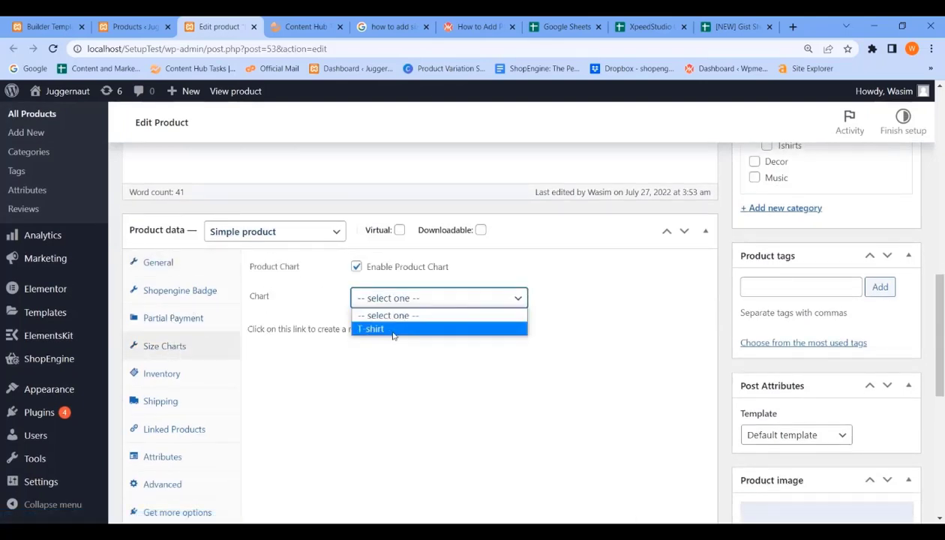
click(370, 329)
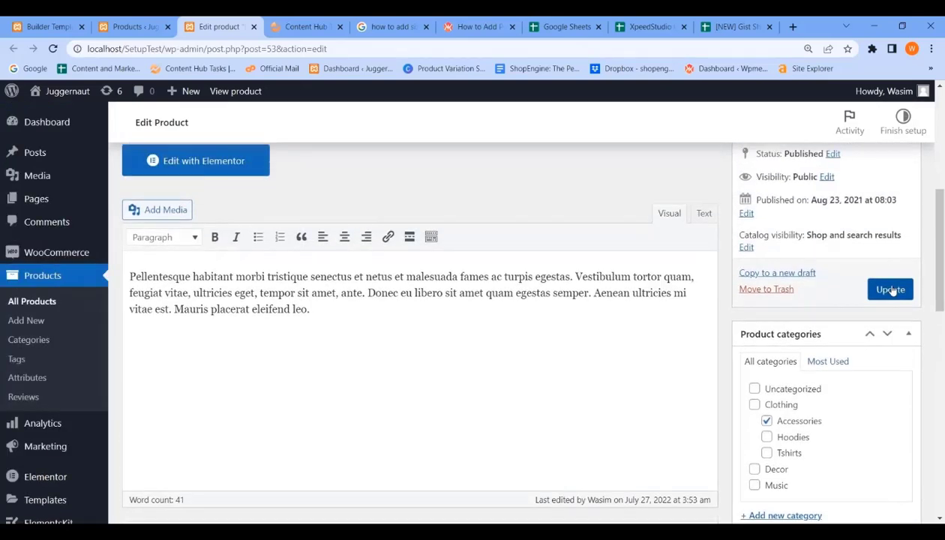
click(891, 289)
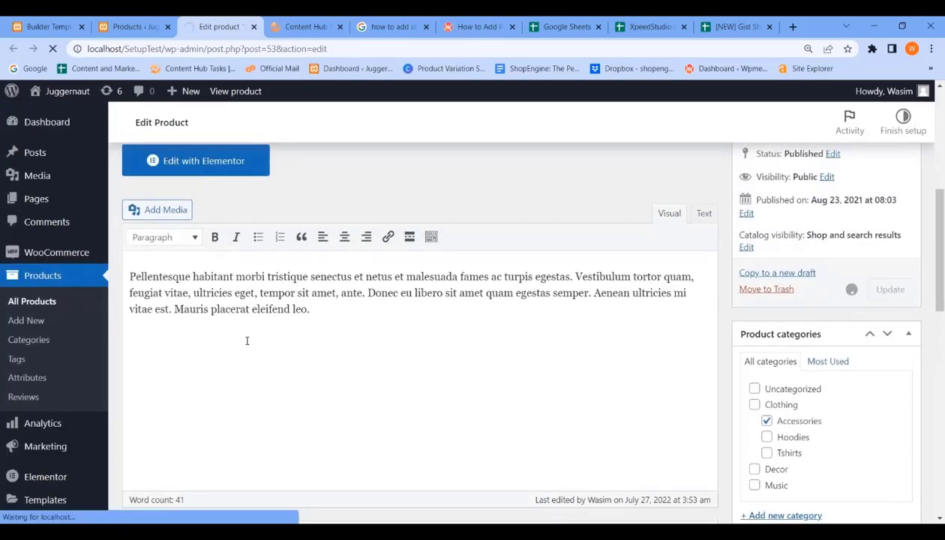
click(889, 290)
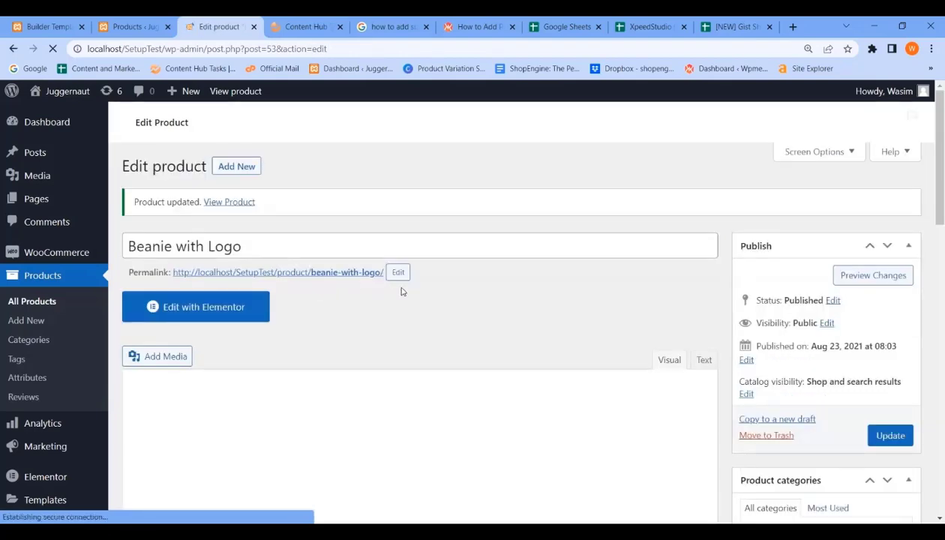
click(43, 27)
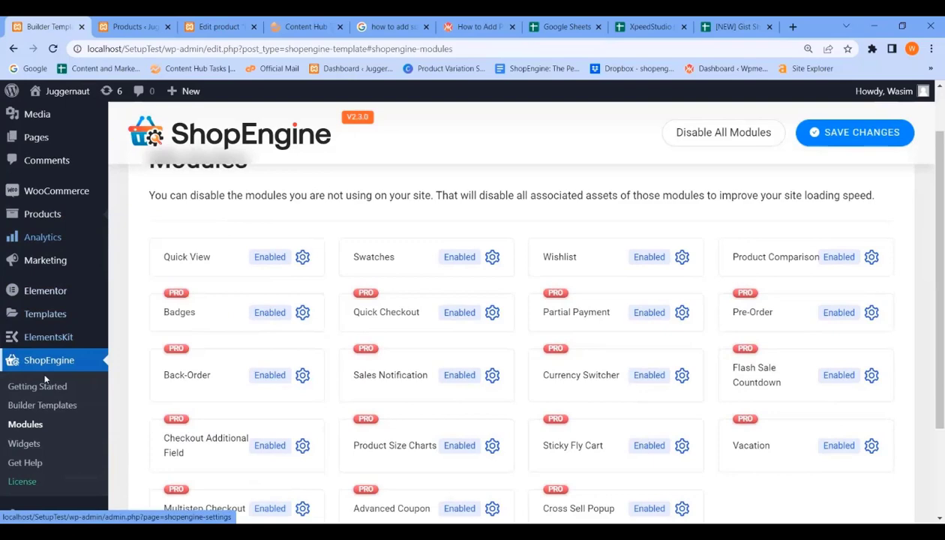
Open the Size Chart 3 Single Product Page Template from ShopEngine Builder Templates in Elementor.
click(42, 405)
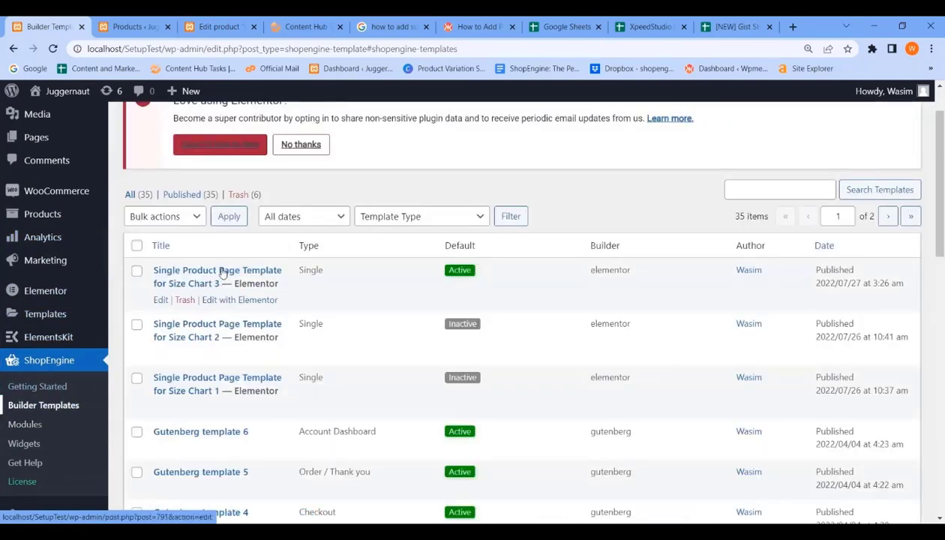
right_click(240, 300)
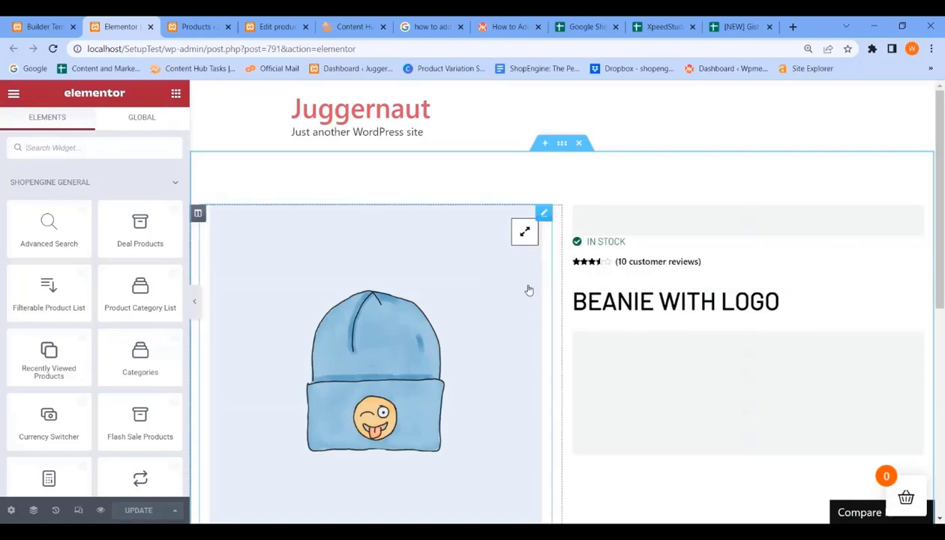
Search widgets for 'size' and drop Product Size Charts above the beanie's category line.
scroll(down, 3)
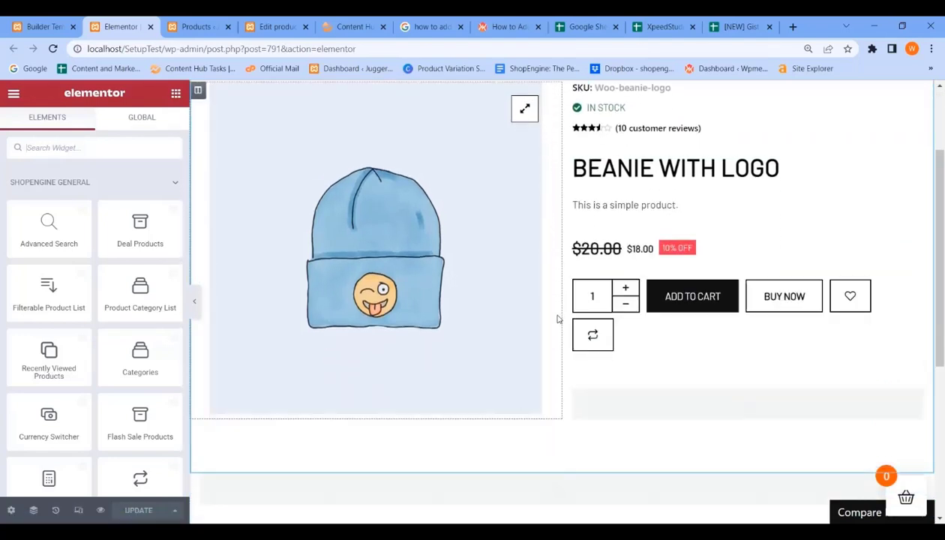
scroll(down, 3)
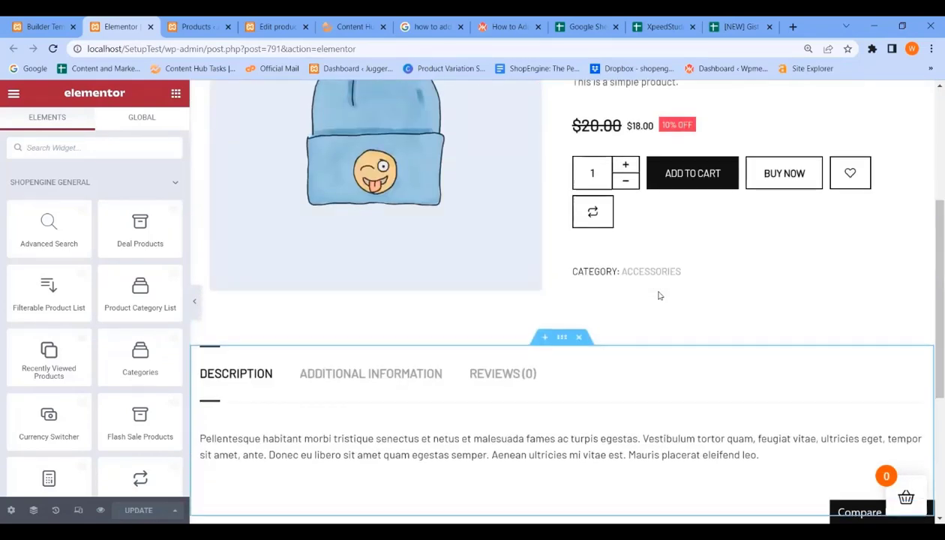
scroll(up, 3)
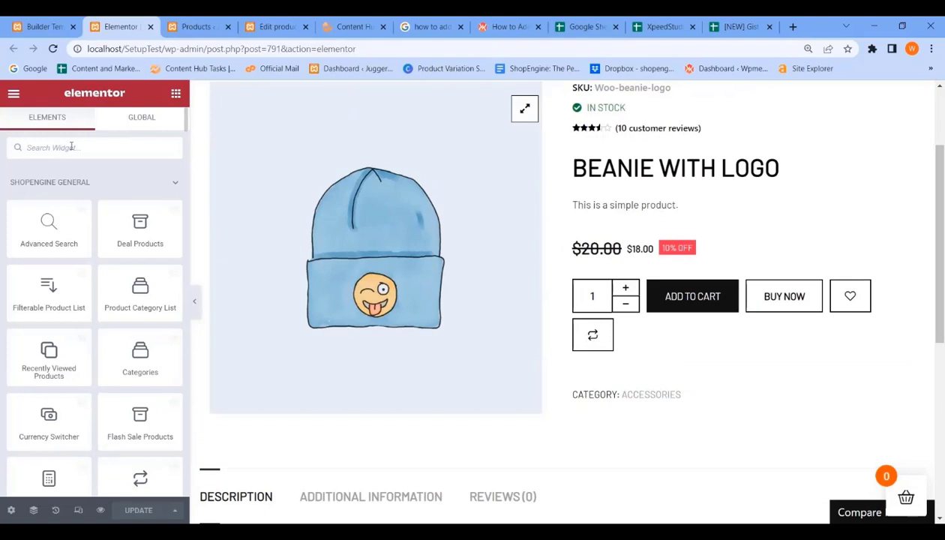
text(size)
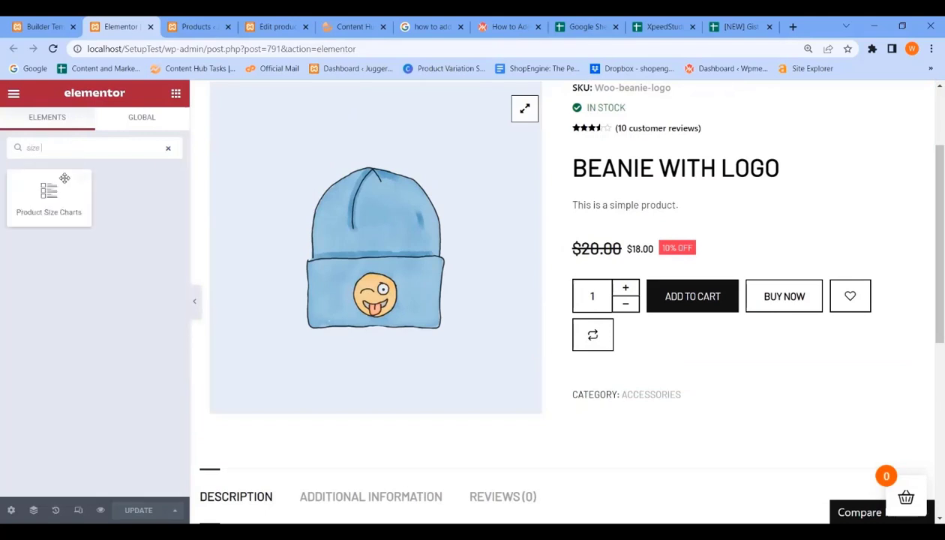
drag(49, 194, 727, 378)
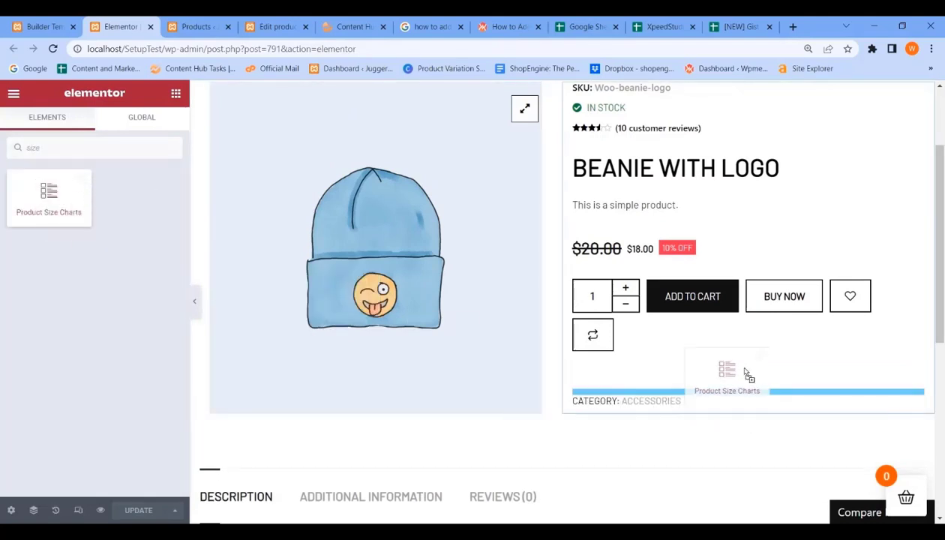
click(727, 379)
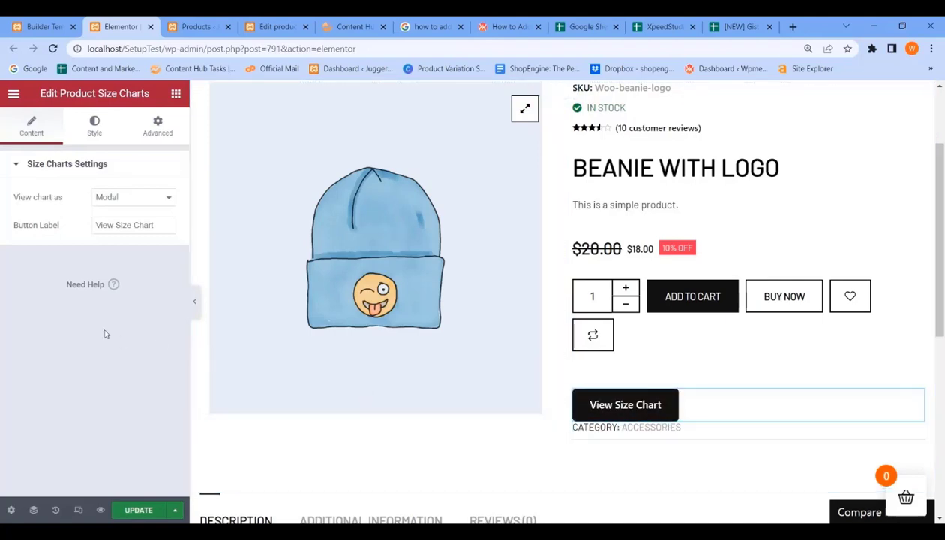
click(133, 196)
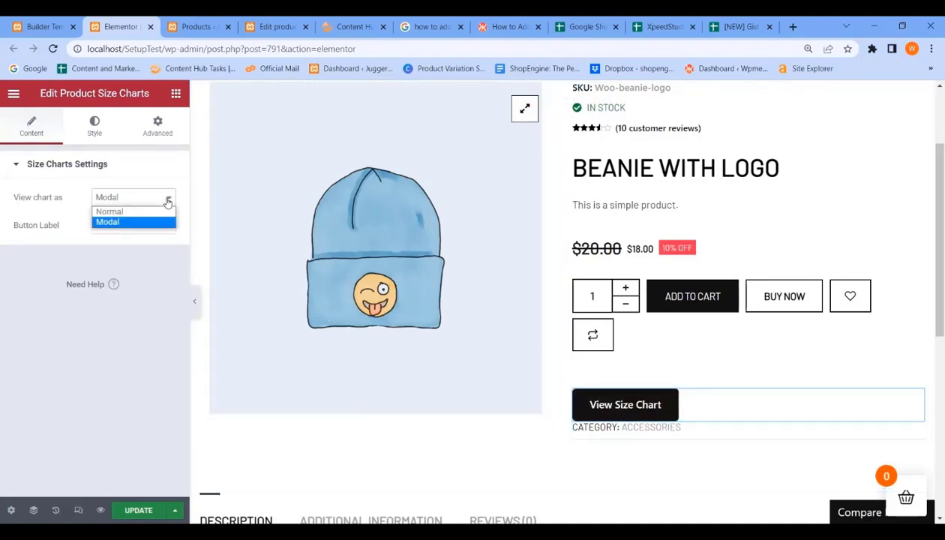
click(109, 211)
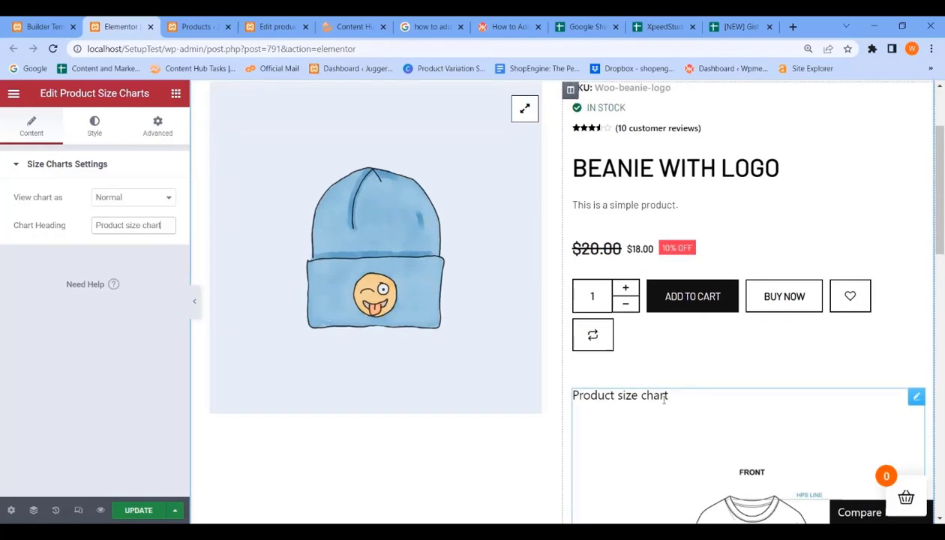
click(133, 197)
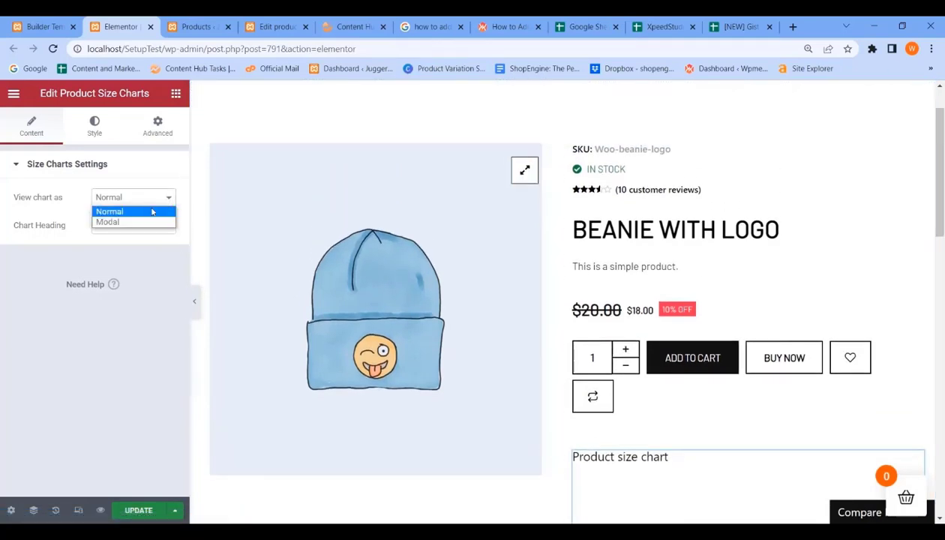
click(107, 223)
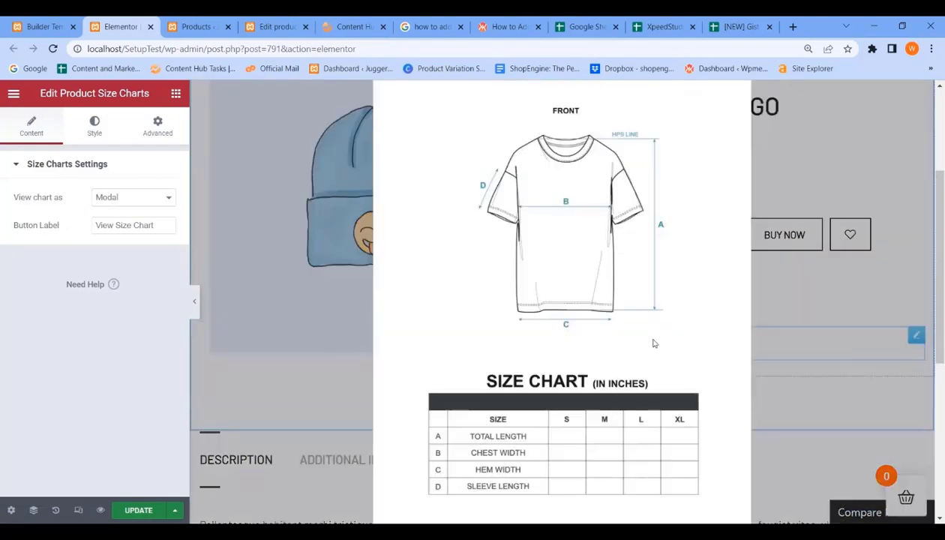
mouse_move(558, 420)
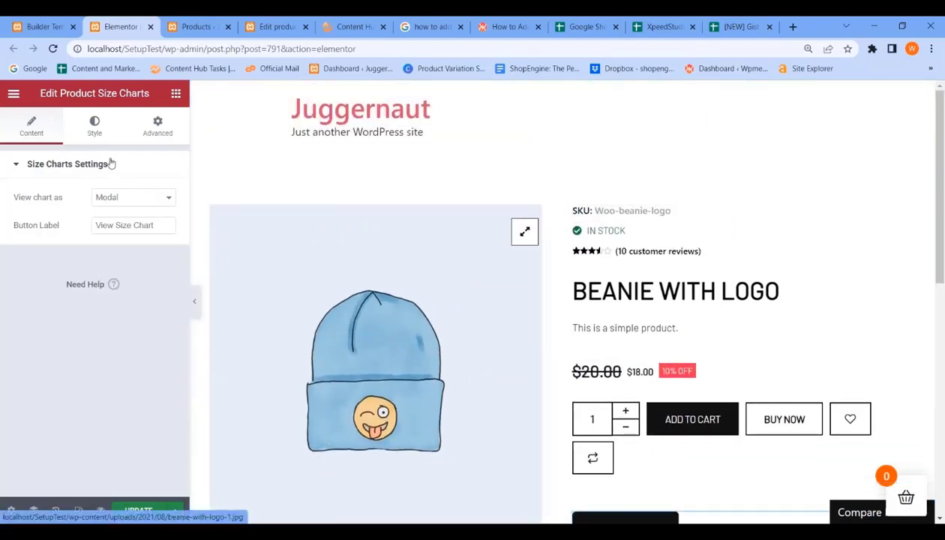
Preview text and background colours for the View Size Chart button, leaving it black.
click(94, 125)
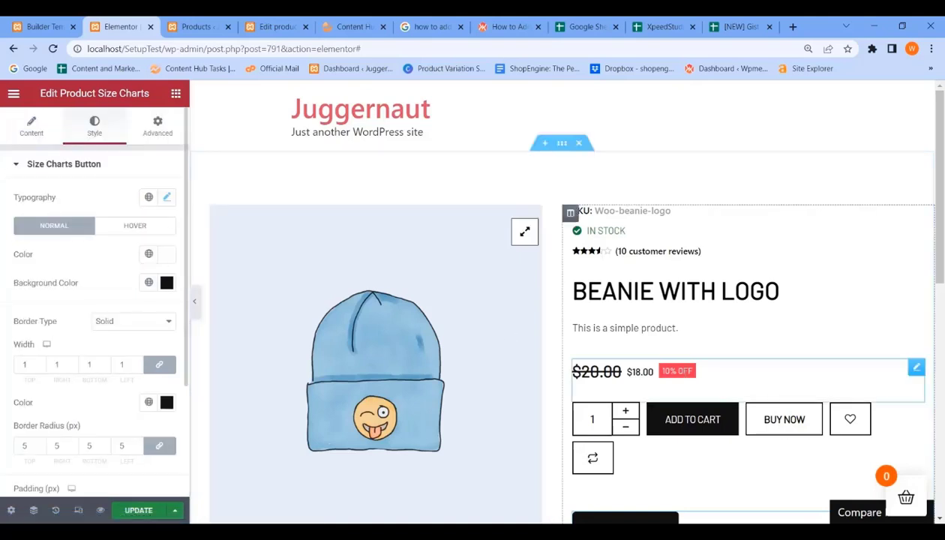
scroll(down, 3)
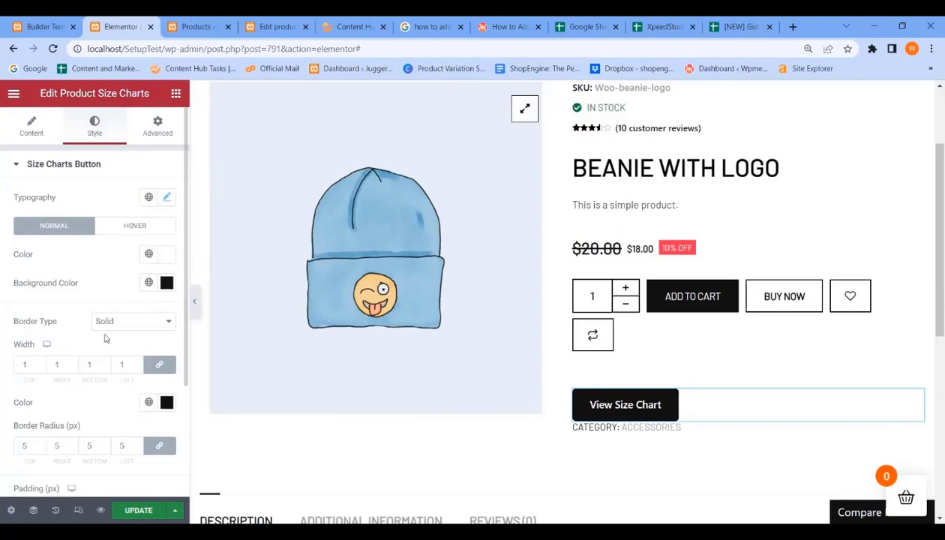
scroll(down, 3)
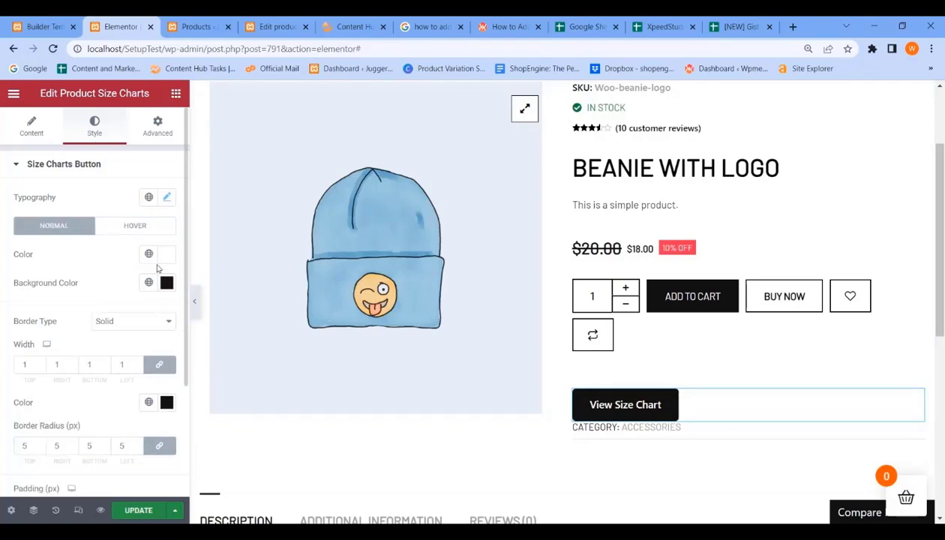
click(148, 254)
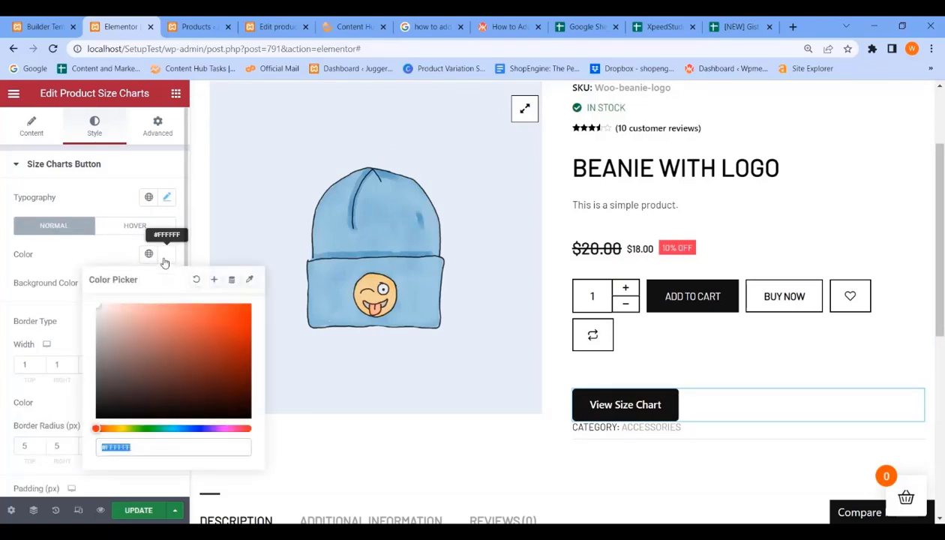
click(130, 320)
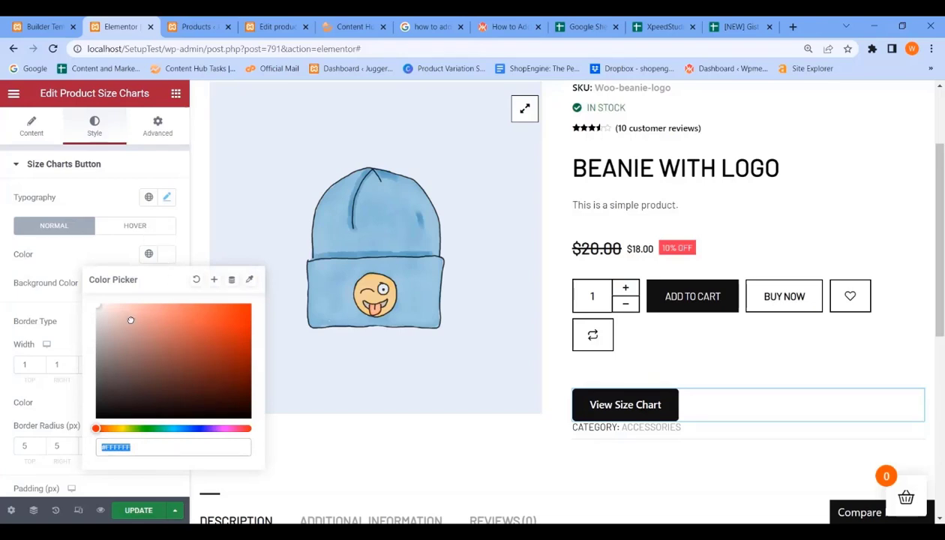
click(185, 363)
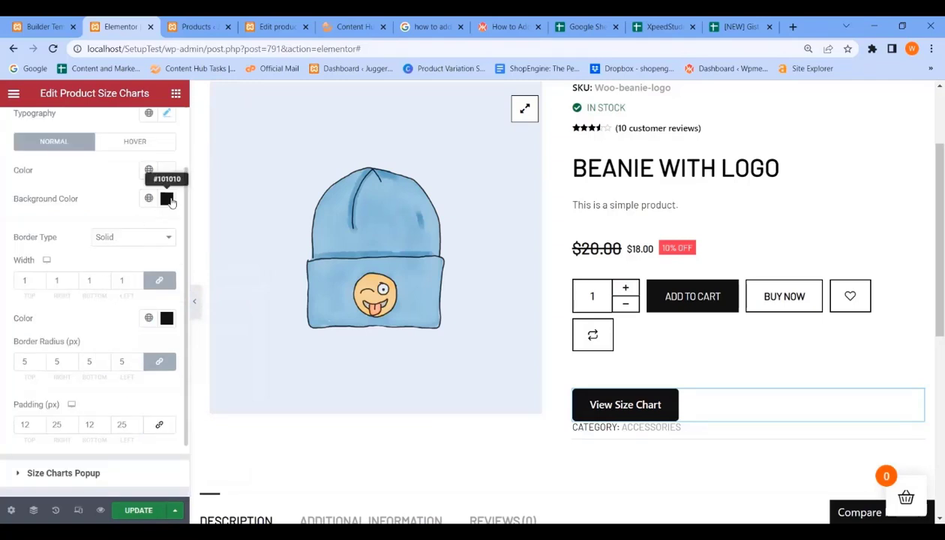
click(167, 198)
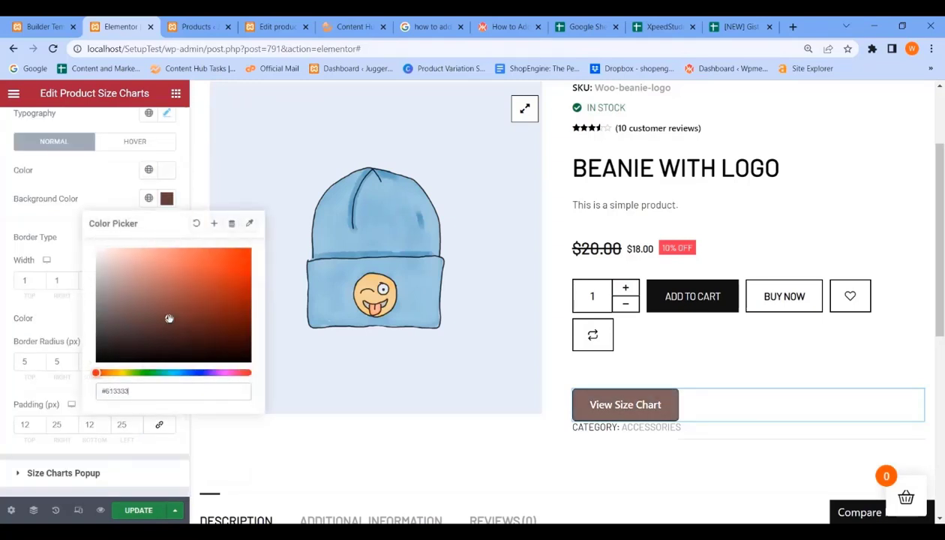
click(96, 358)
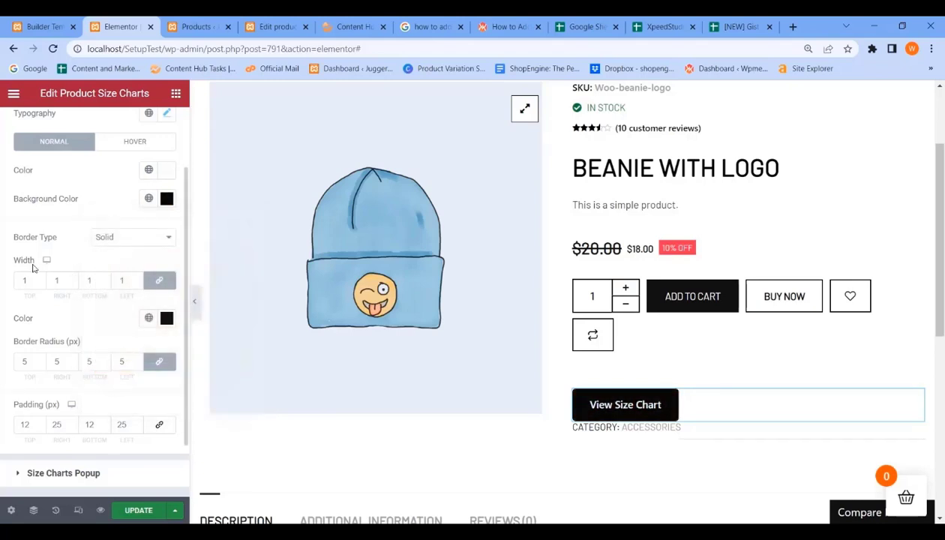
Try a double border on the View Size Chart button, then revert it to solid.
click(133, 237)
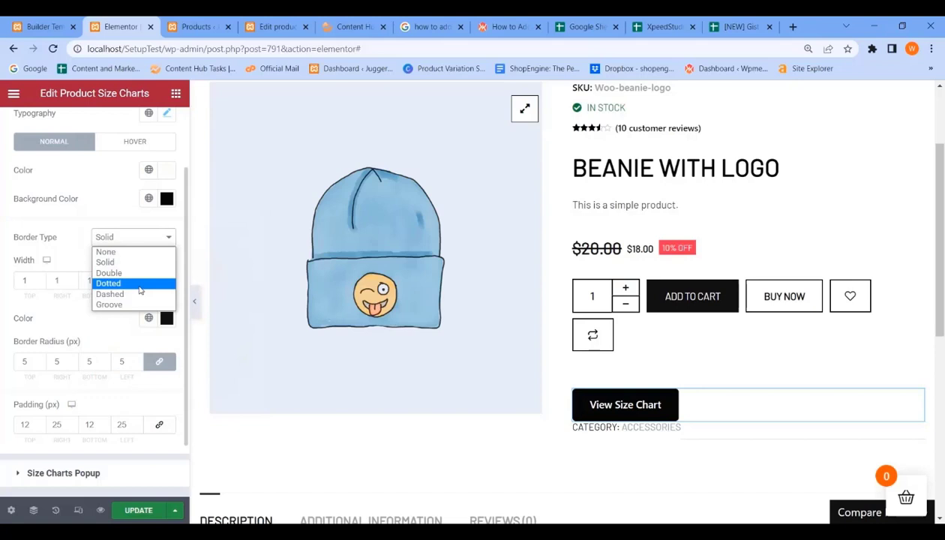
mouse_move(109, 272)
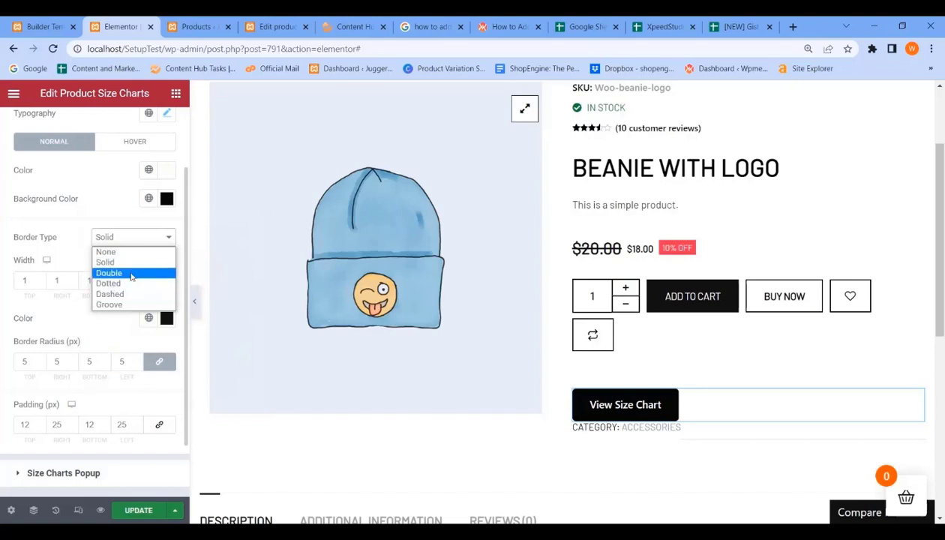
click(109, 273)
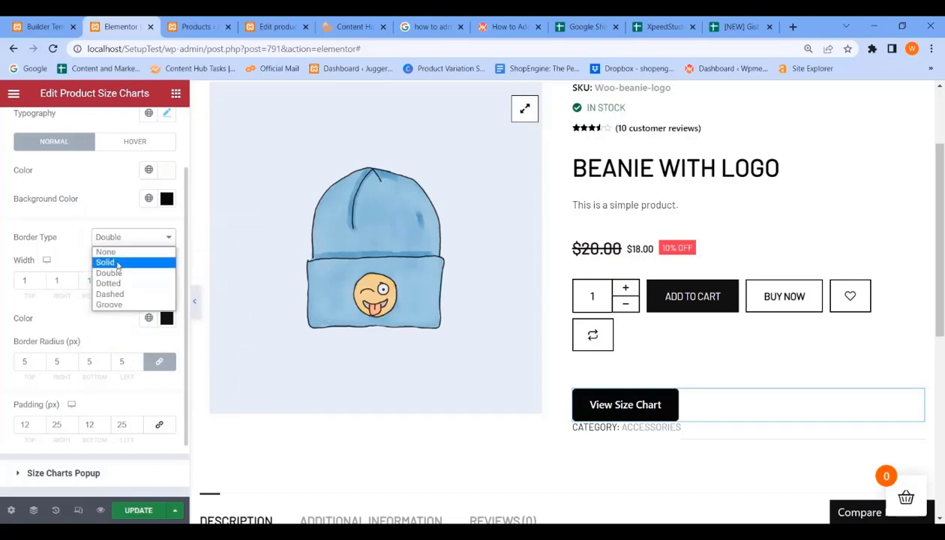
click(105, 262)
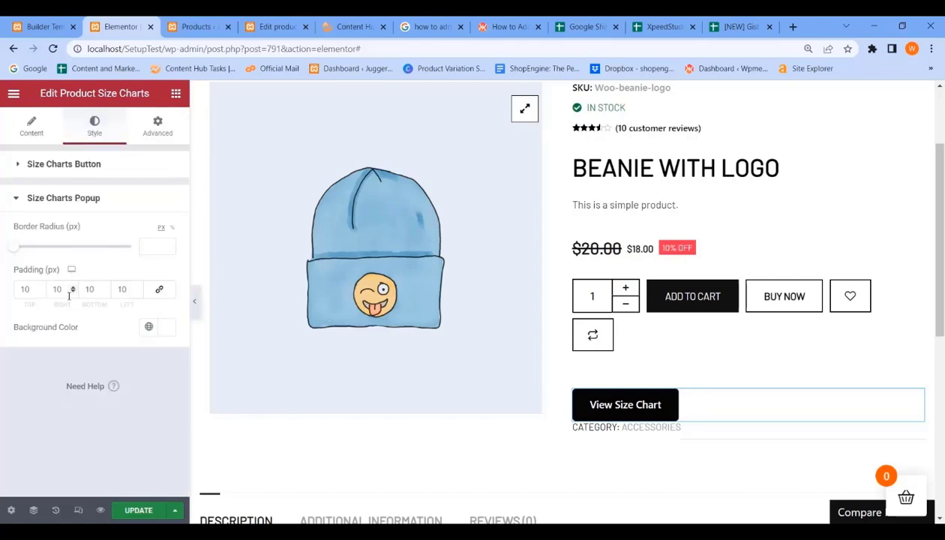
drag(13, 246, 30, 246)
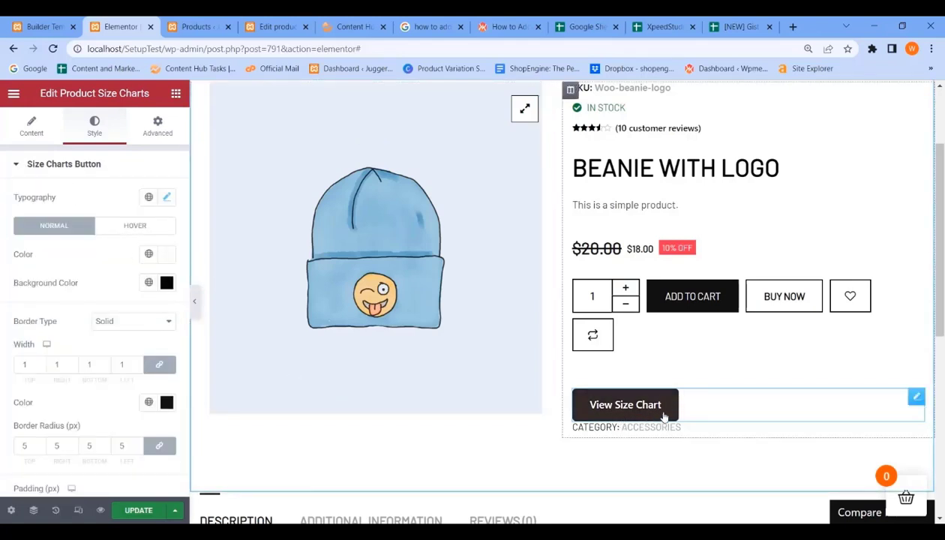
Set View chart as to Normal so the T-shirt chart shows inline, then open Style options.
click(31, 125)
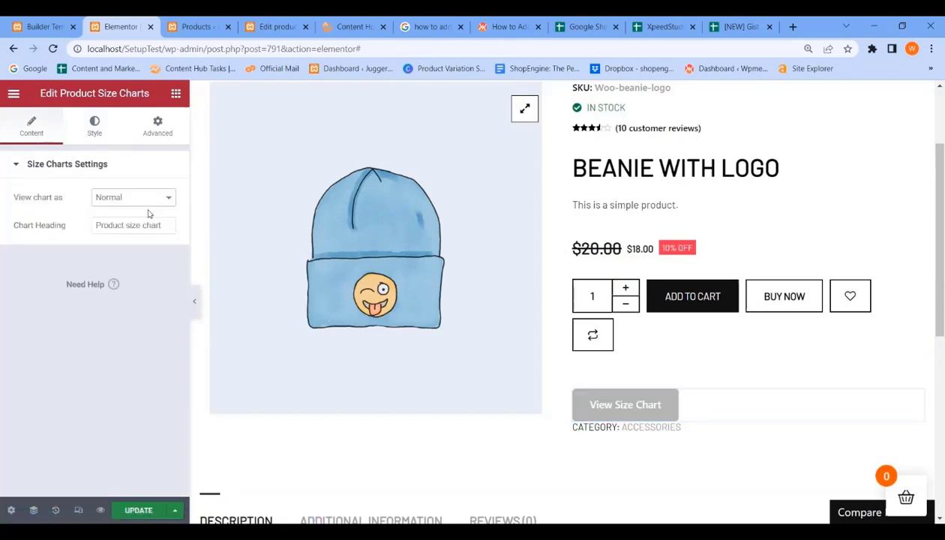
click(625, 404)
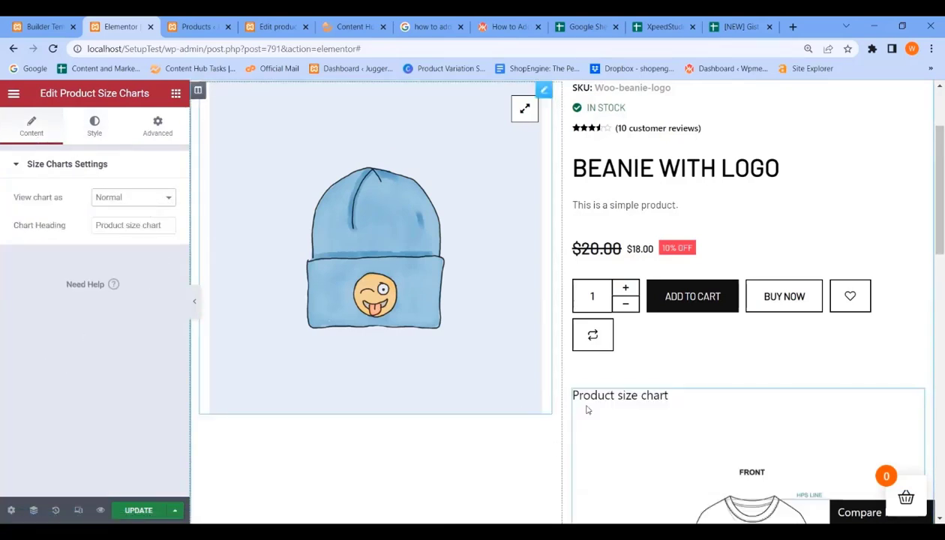
scroll(down, 3)
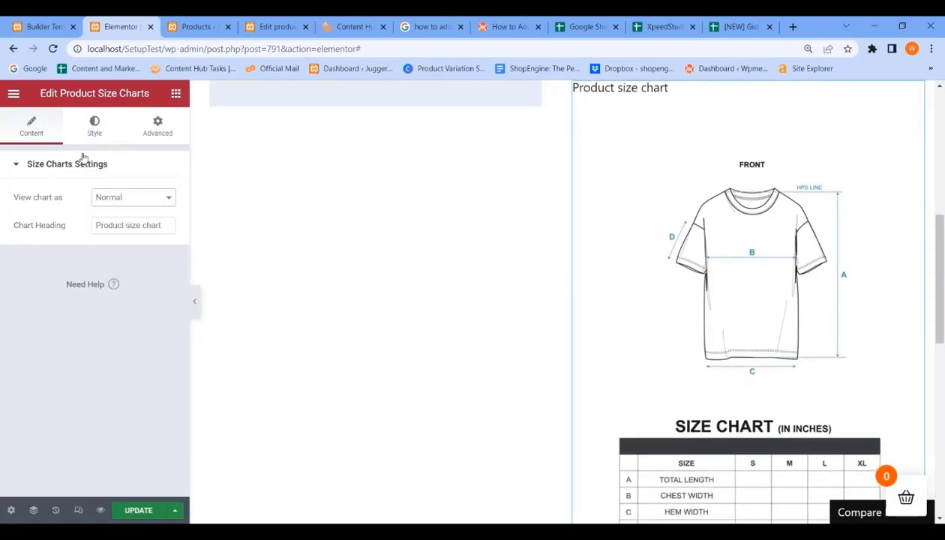
click(94, 126)
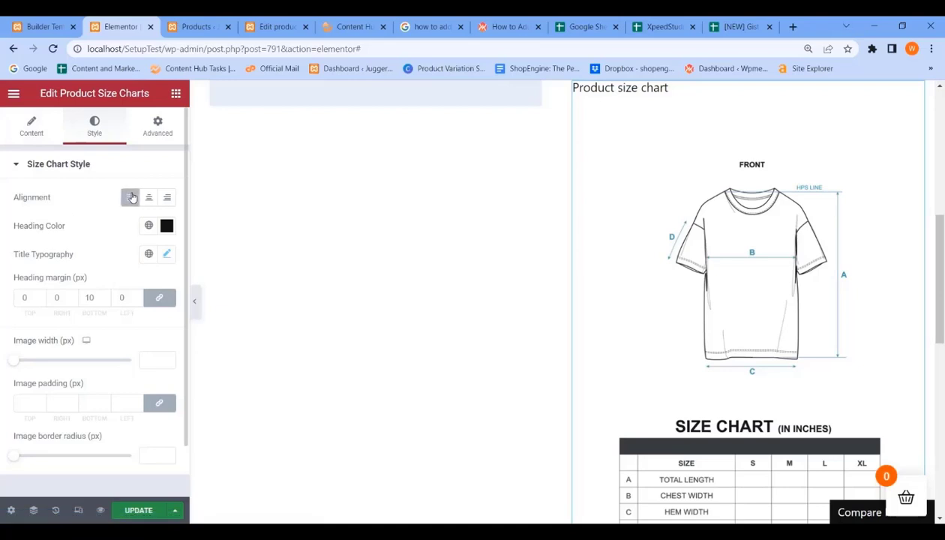
click(148, 197)
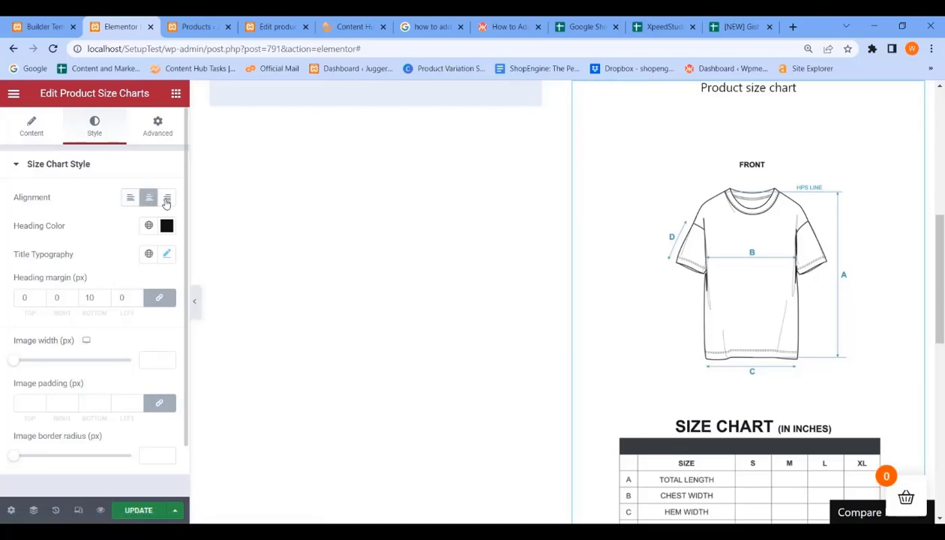
click(130, 198)
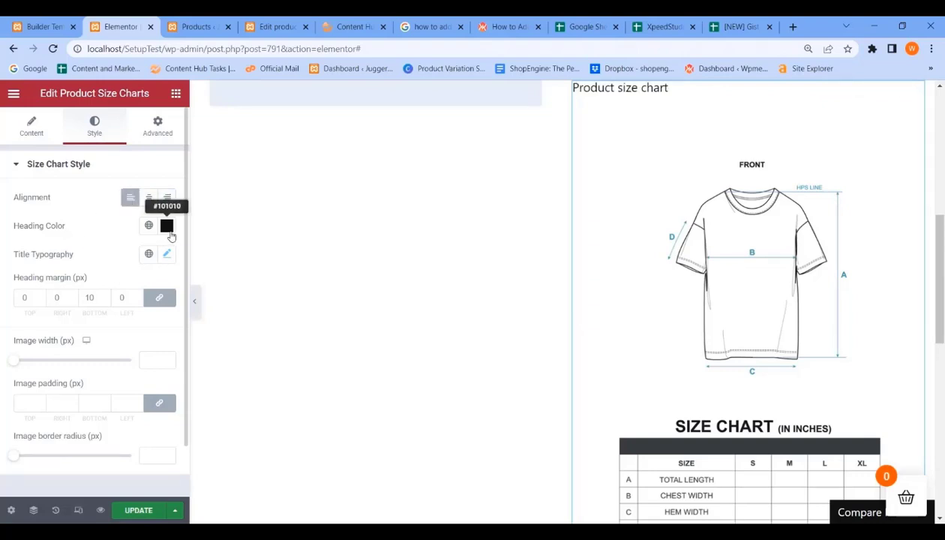
click(166, 225)
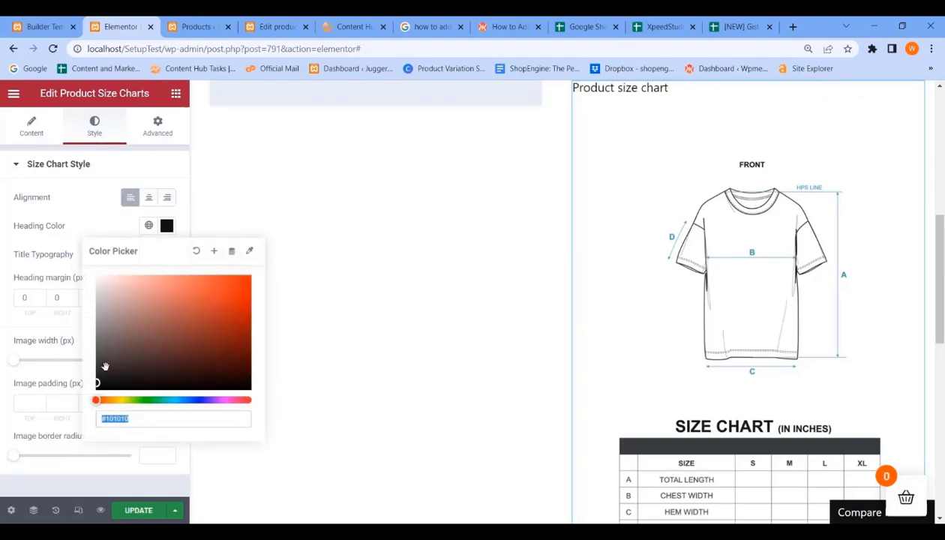
click(122, 380)
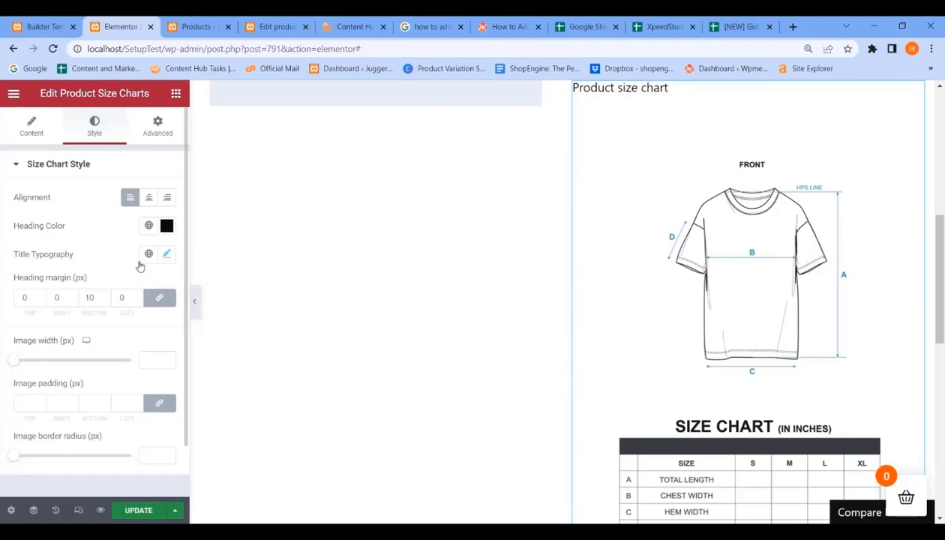
scroll(down, 3)
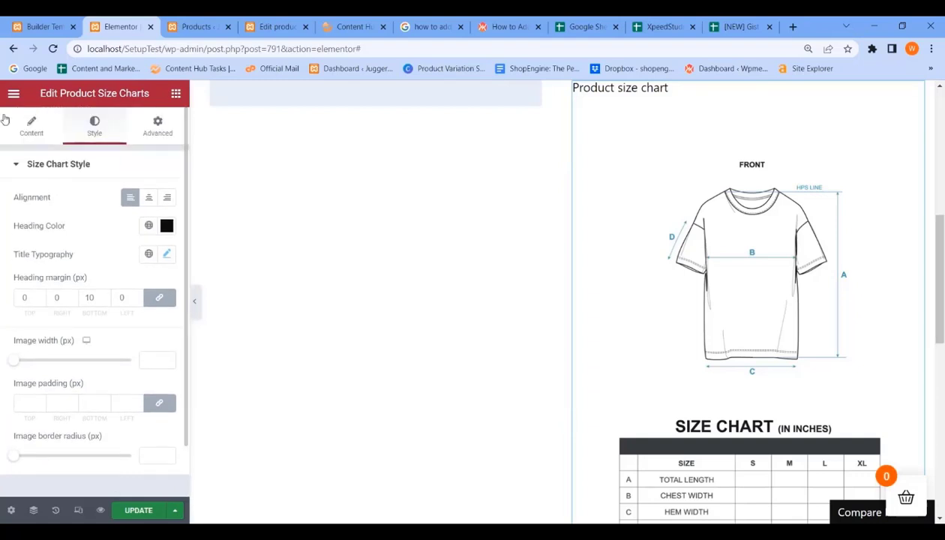
Glance at the Advanced tab, then switch View chart as back to Modal.
click(31, 126)
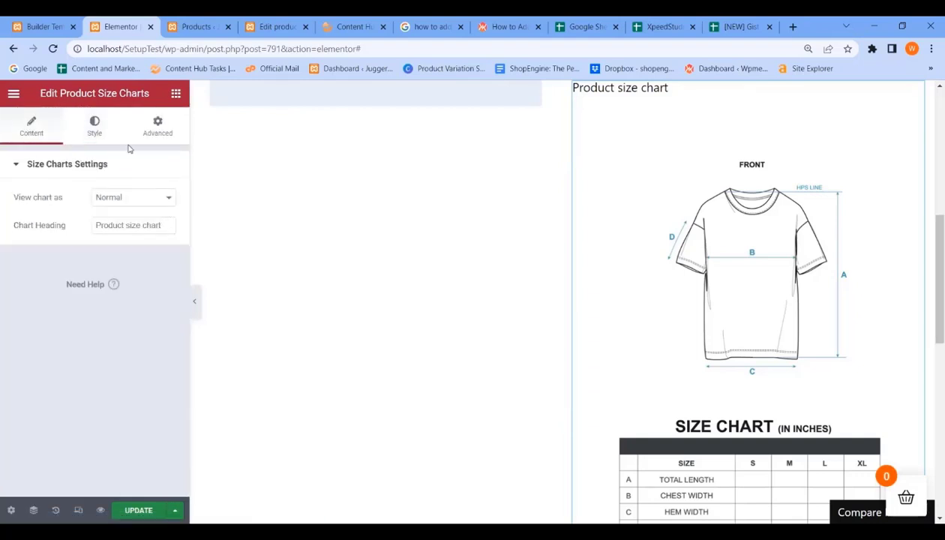
click(157, 125)
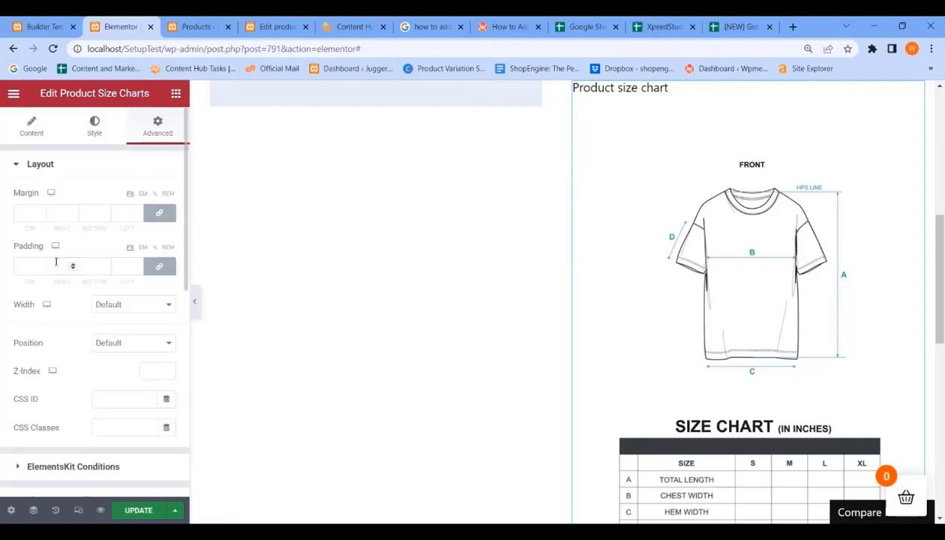
click(31, 125)
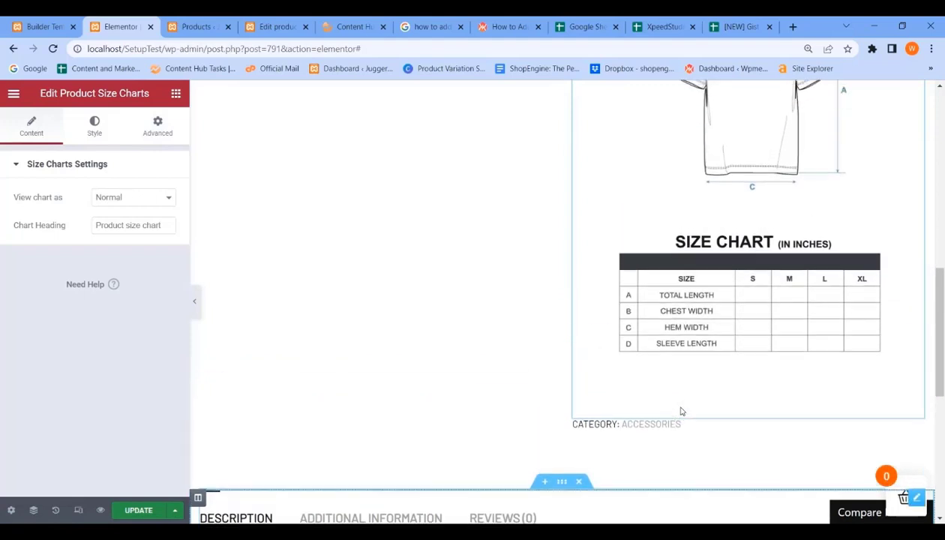
click(132, 197)
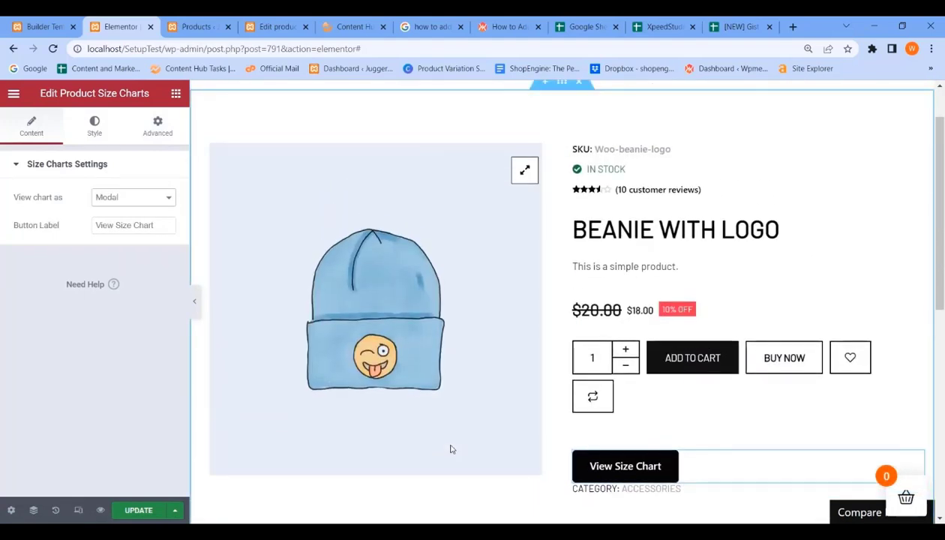
mouse_move(450, 450)
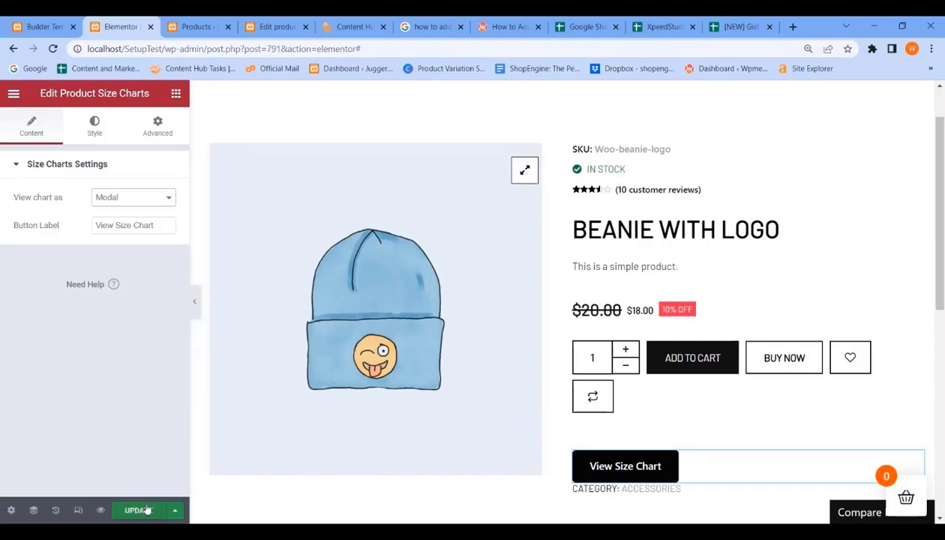
Save the Elementor product template with the size chart widget set to open as a popup.
click(138, 510)
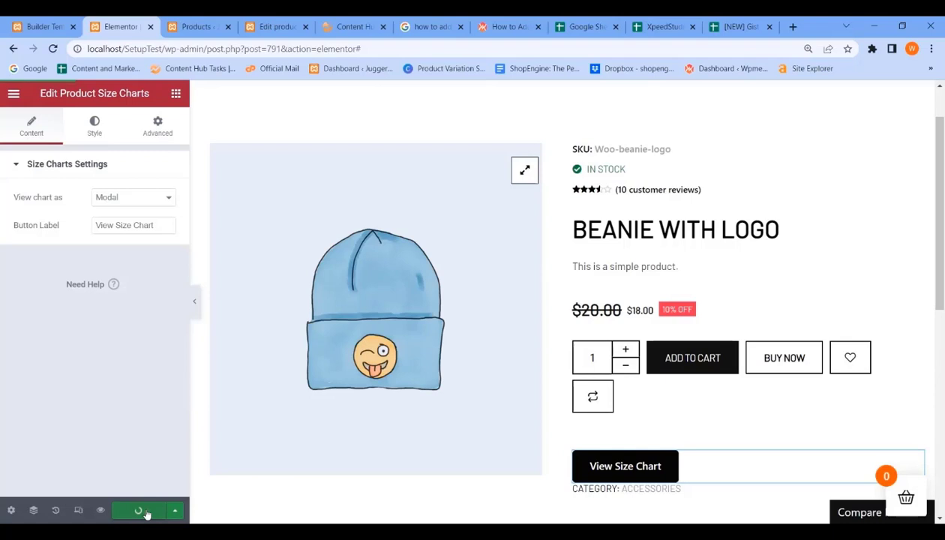
mouse_move(236, 448)
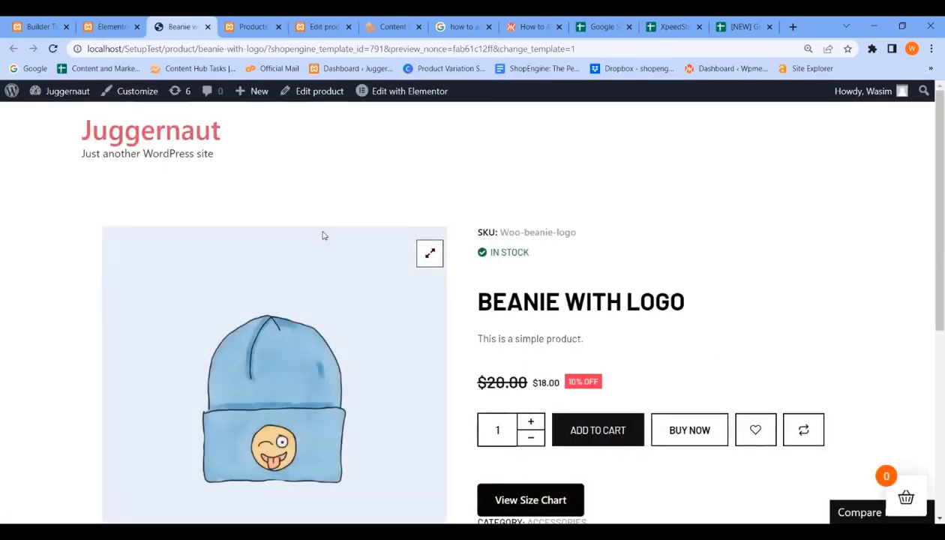
scroll(down, 3)
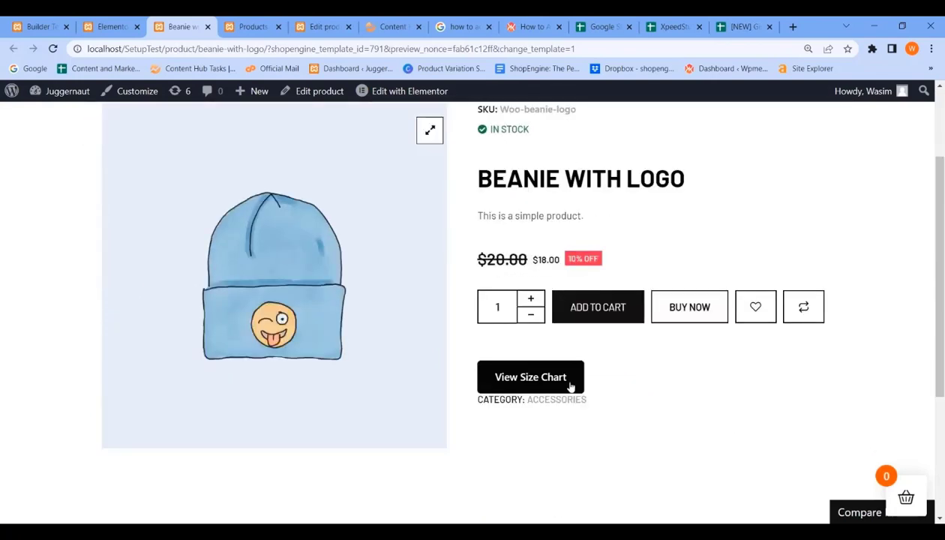
click(530, 376)
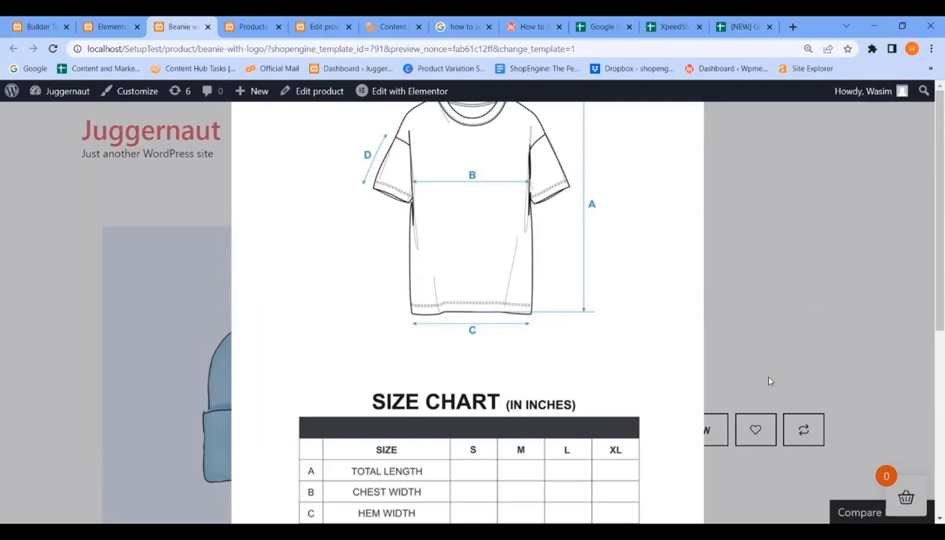
mouse_move(660, 436)
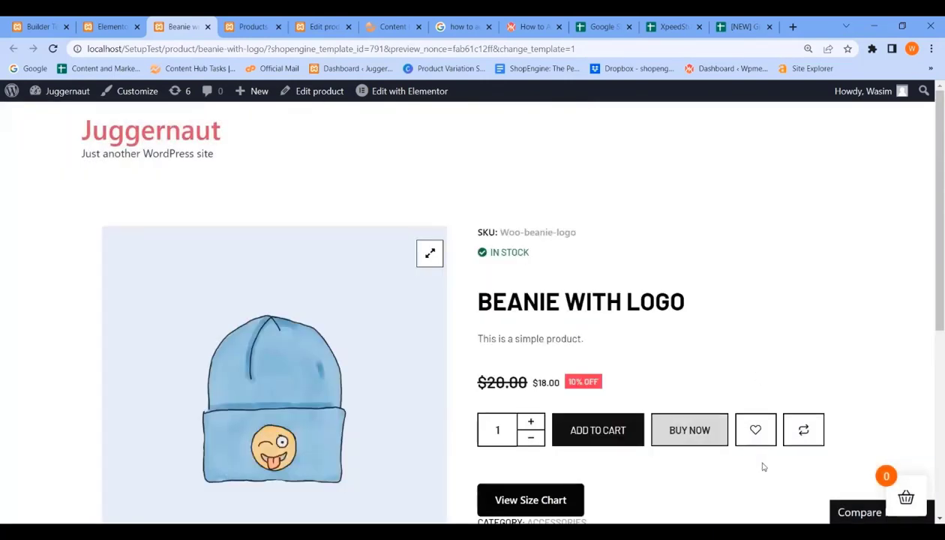
scroll(down, 3)
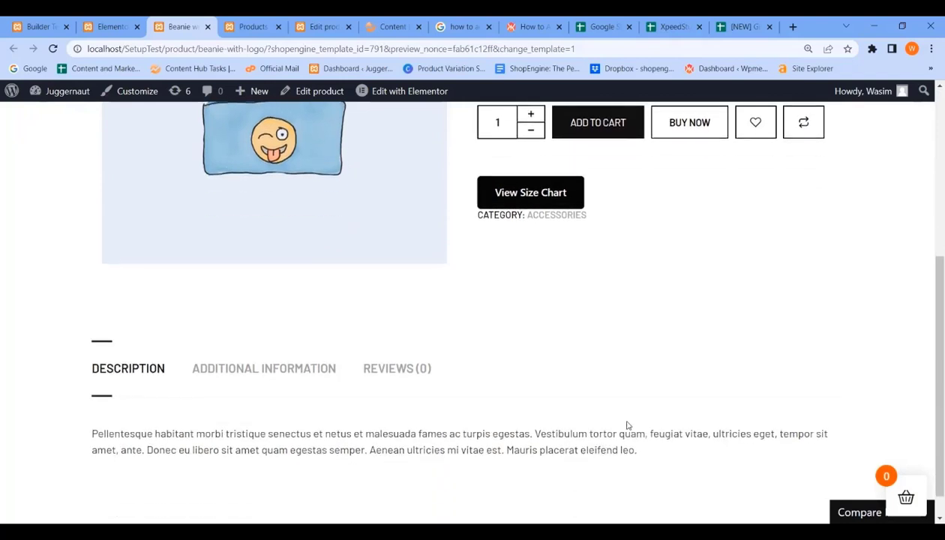